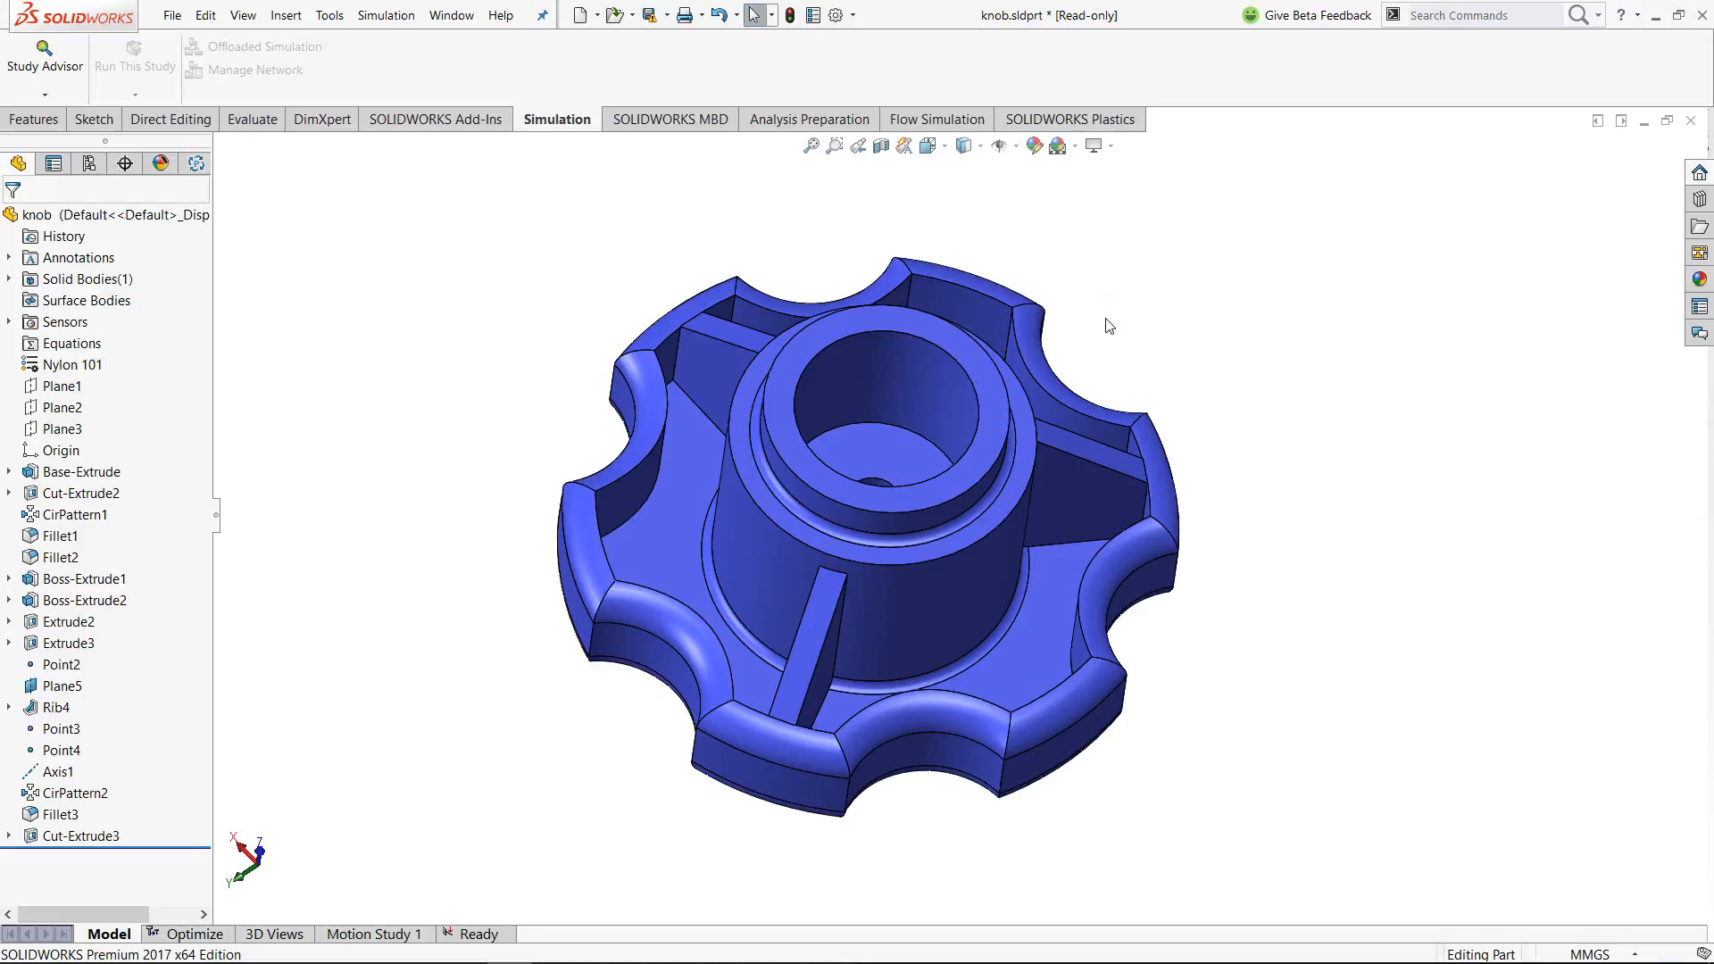
{"action": "mouse_move", "coordinate": [1133, 307]}
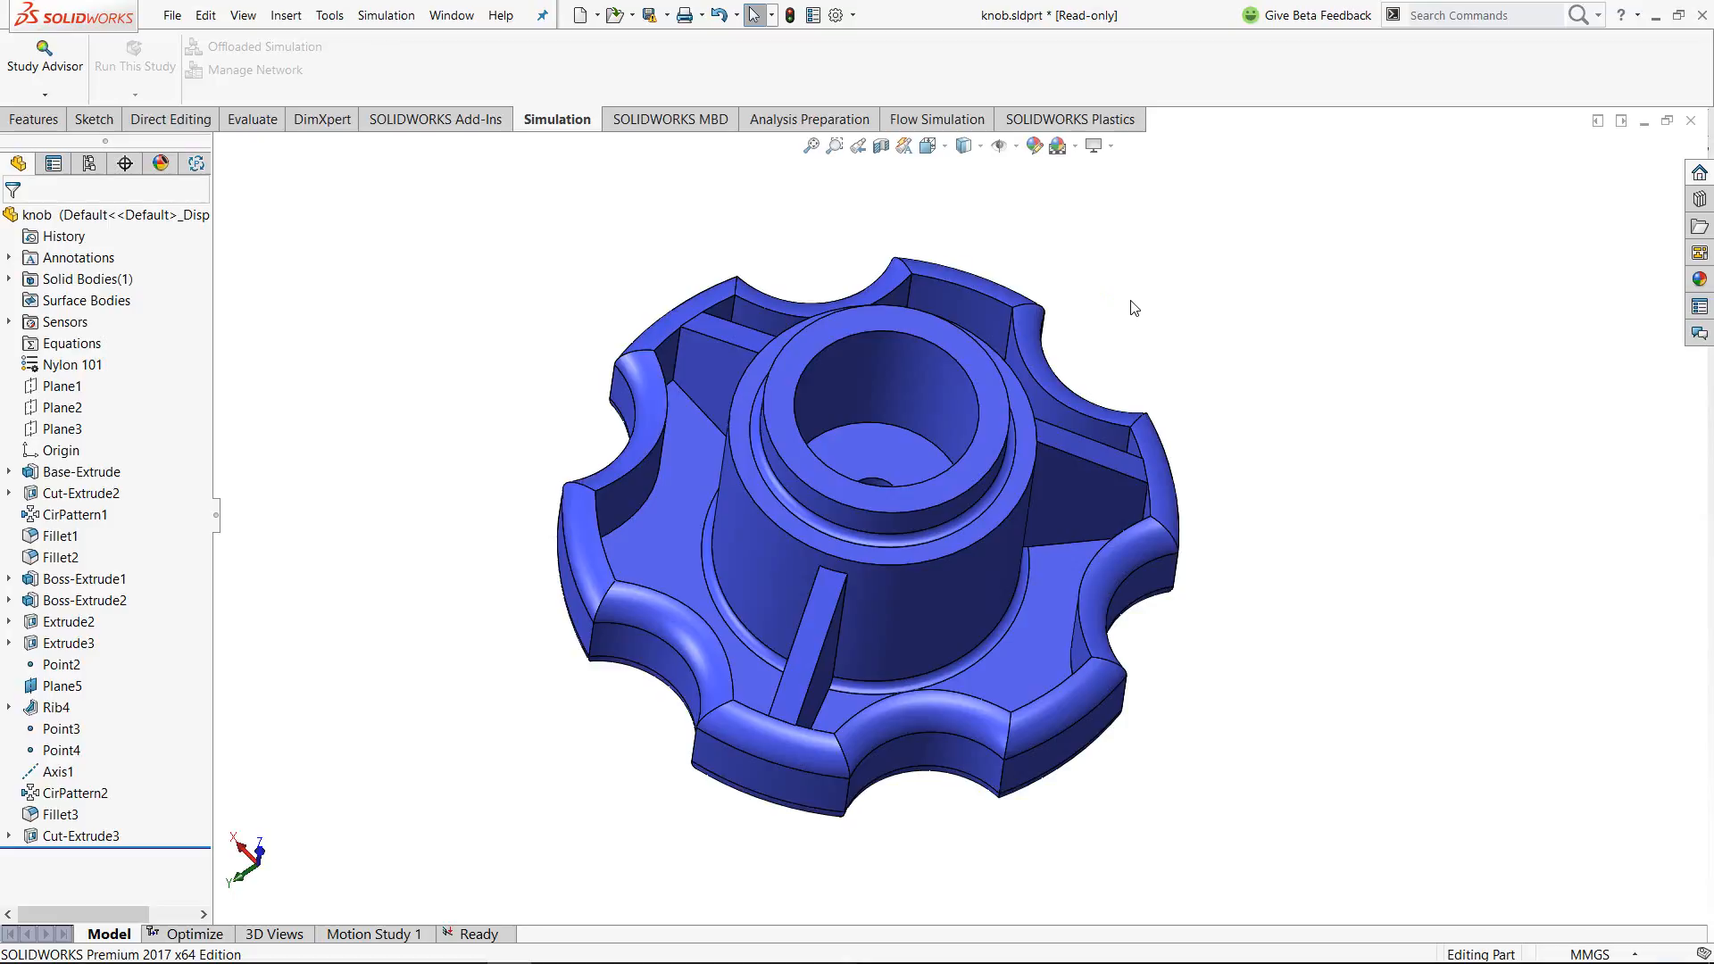
{"action": "mouse_move", "coordinate": [445, 637]}
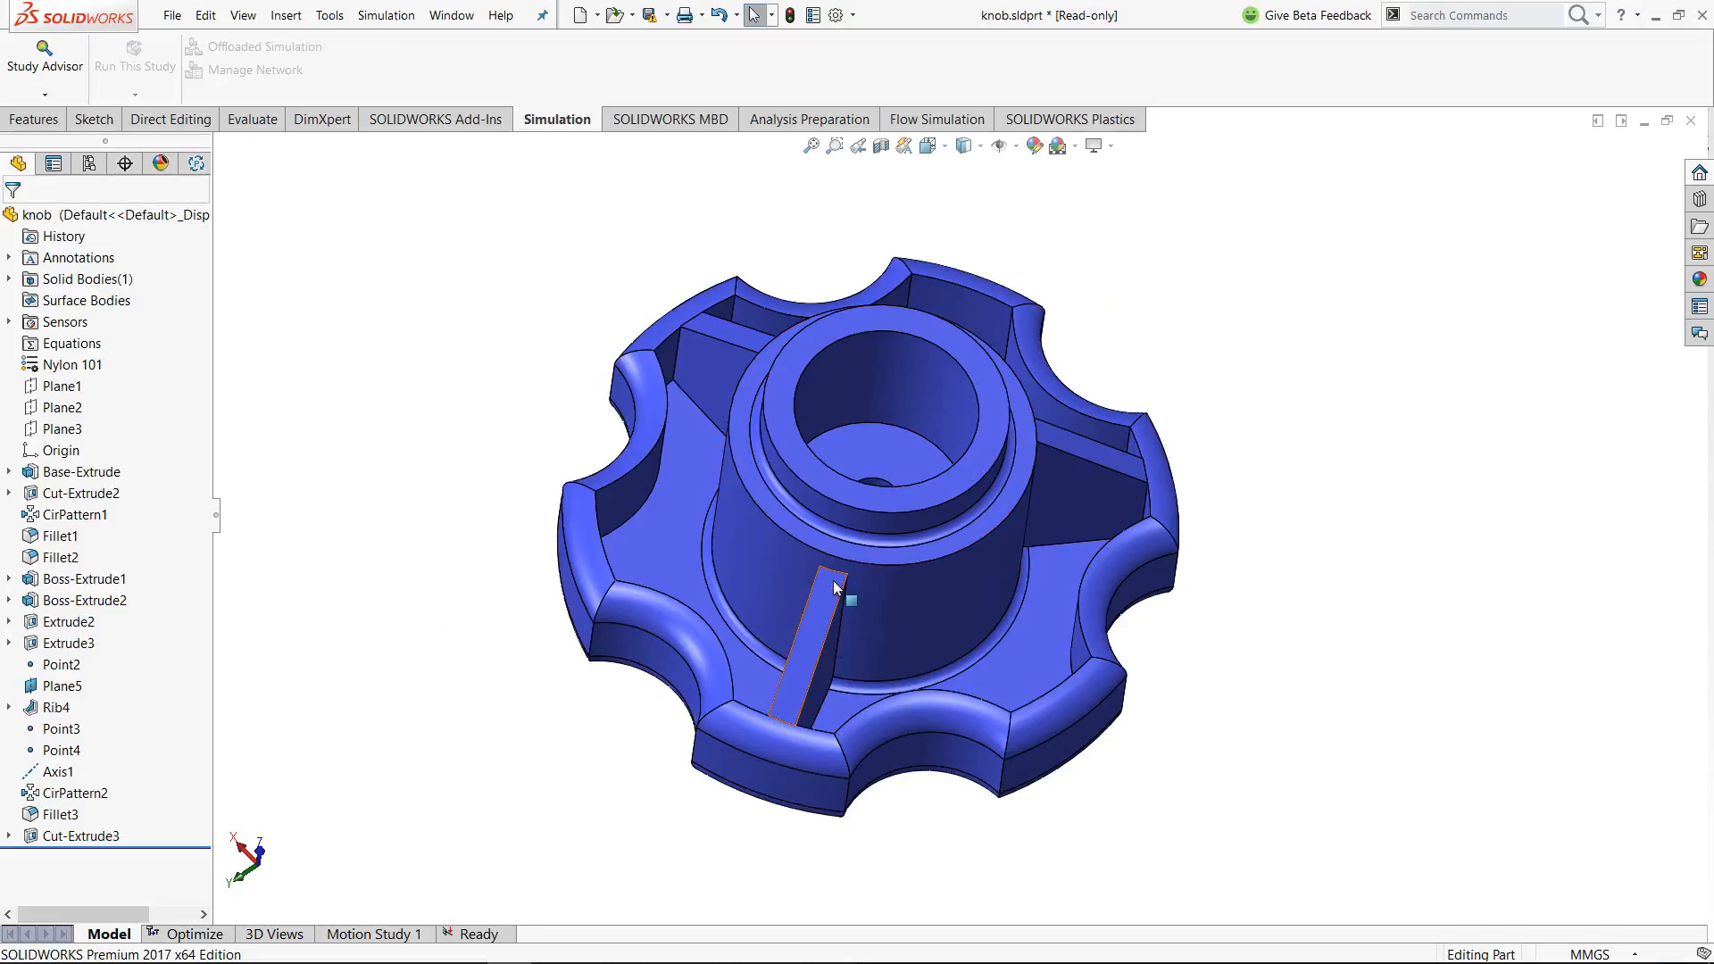
{"action": "mouse_move", "coordinate": [829, 608]}
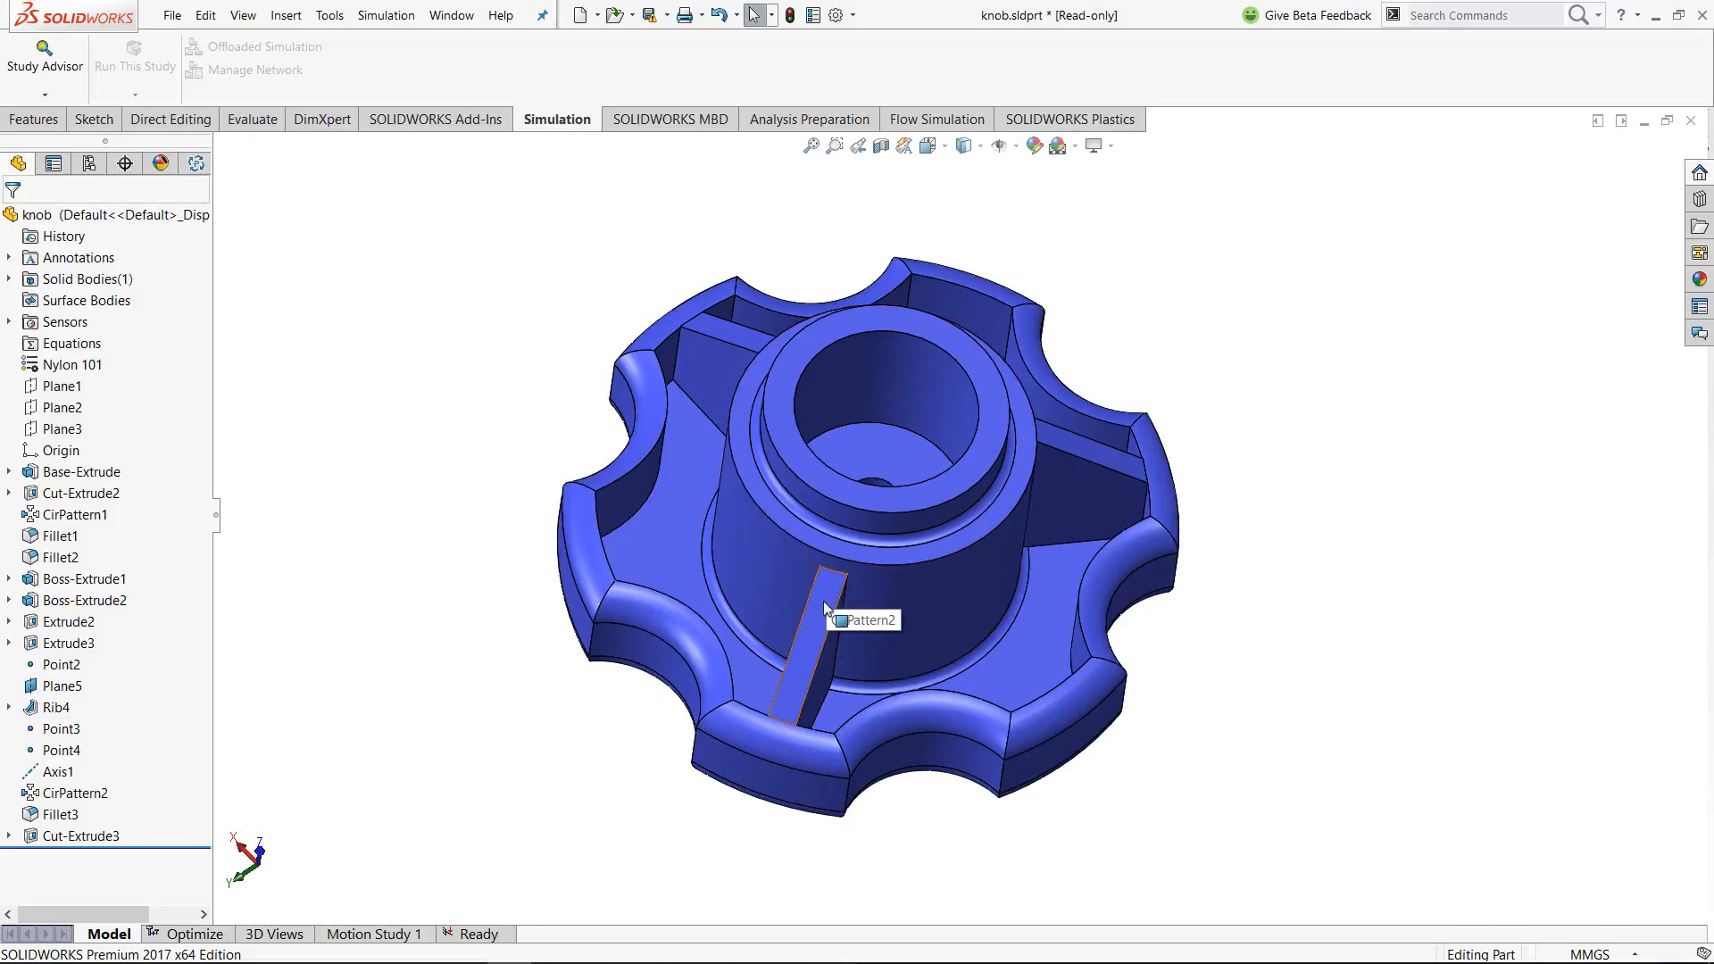
{"action": "mouse_move", "coordinate": [807, 627]}
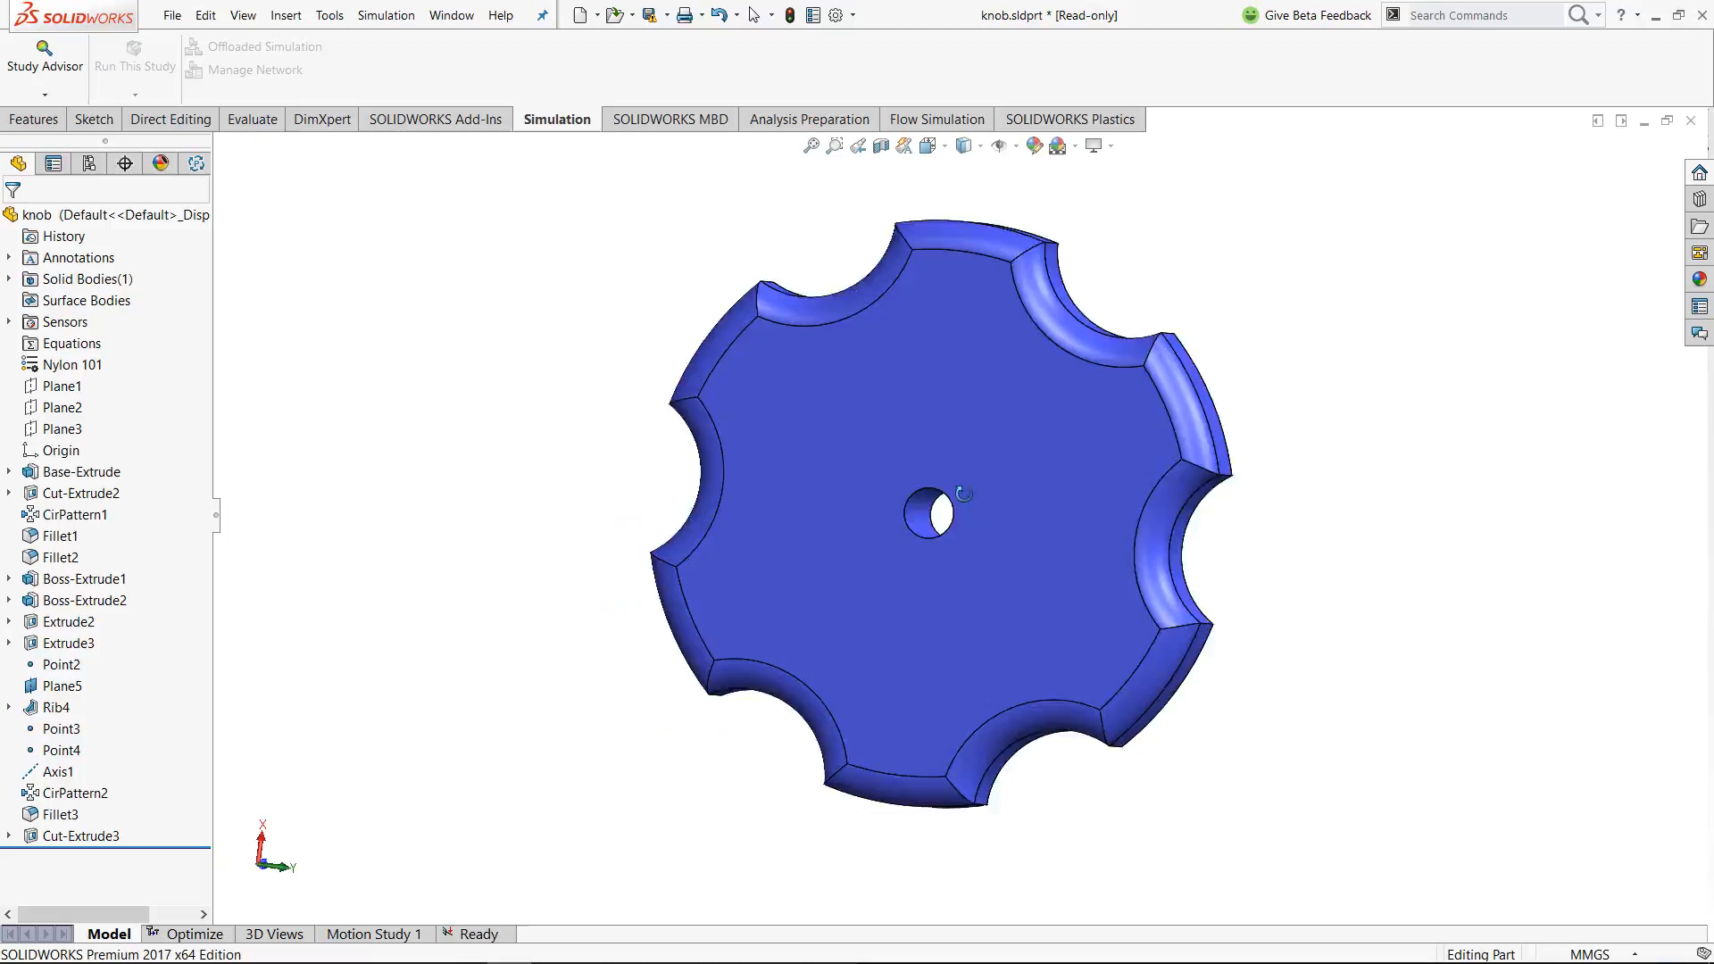
Orbit the knob back toward its front side
{"action": "left_click_drag", "start_coordinate": [963, 514], "coordinate": [535, 511]}
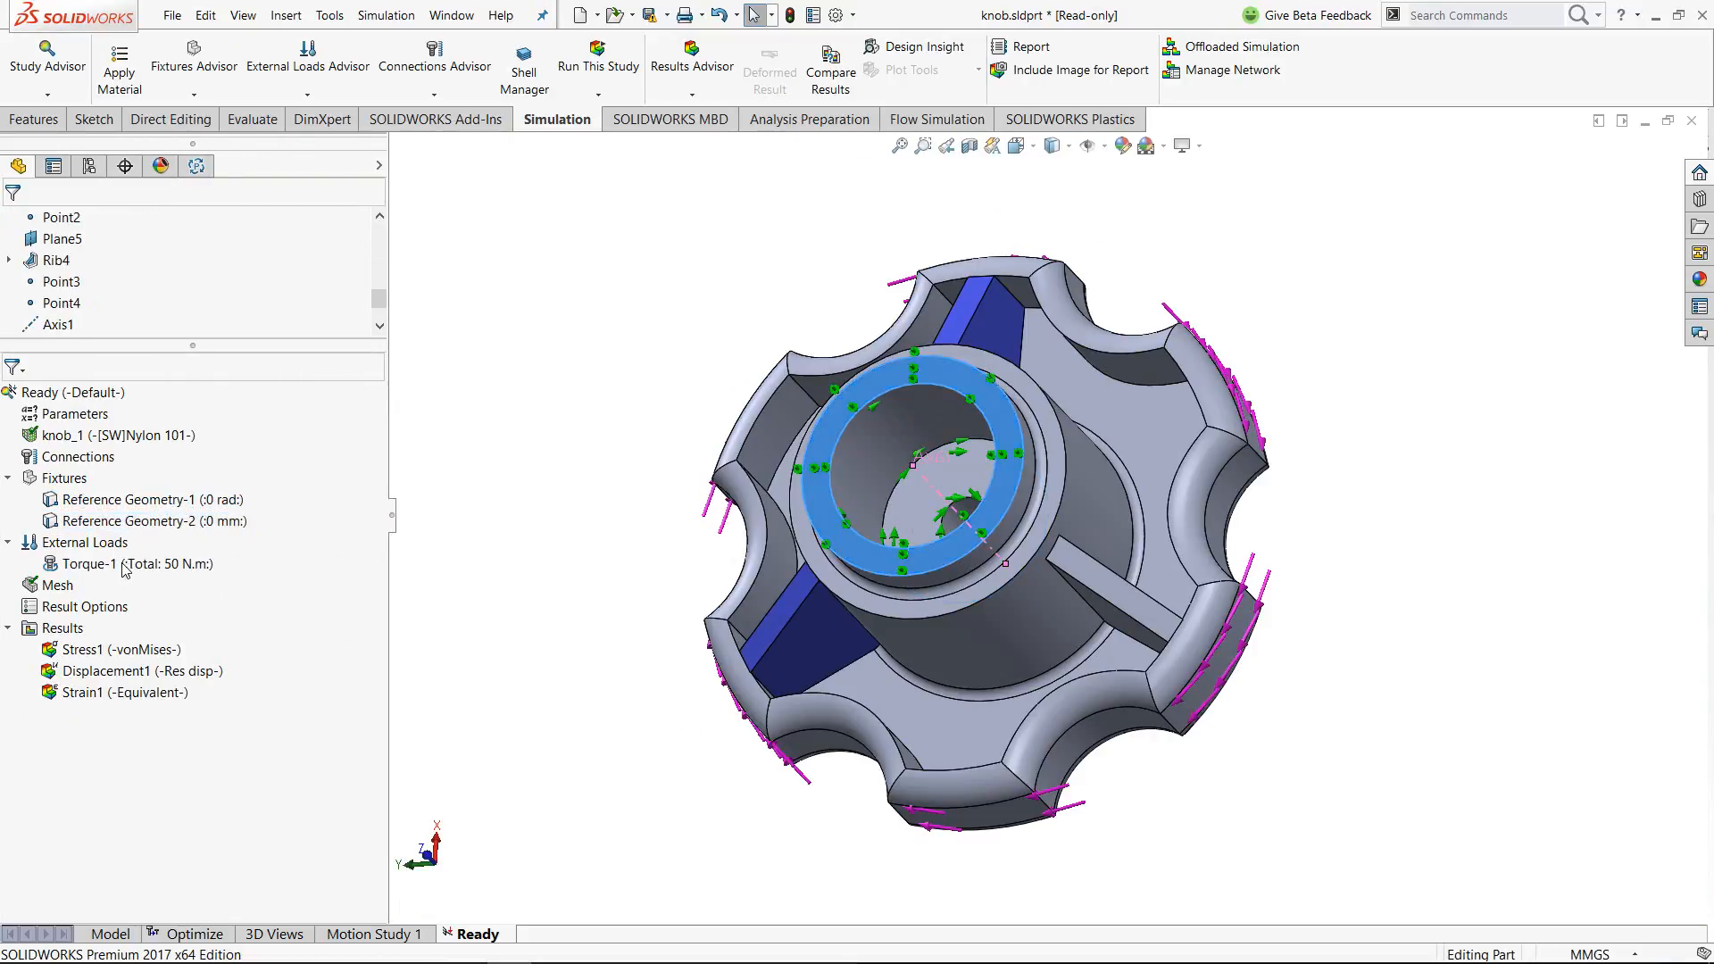
Show the Displacement1 and Stress1 plots, then the Optimize design study
{"action": "double_click", "coordinate": [113, 670]}
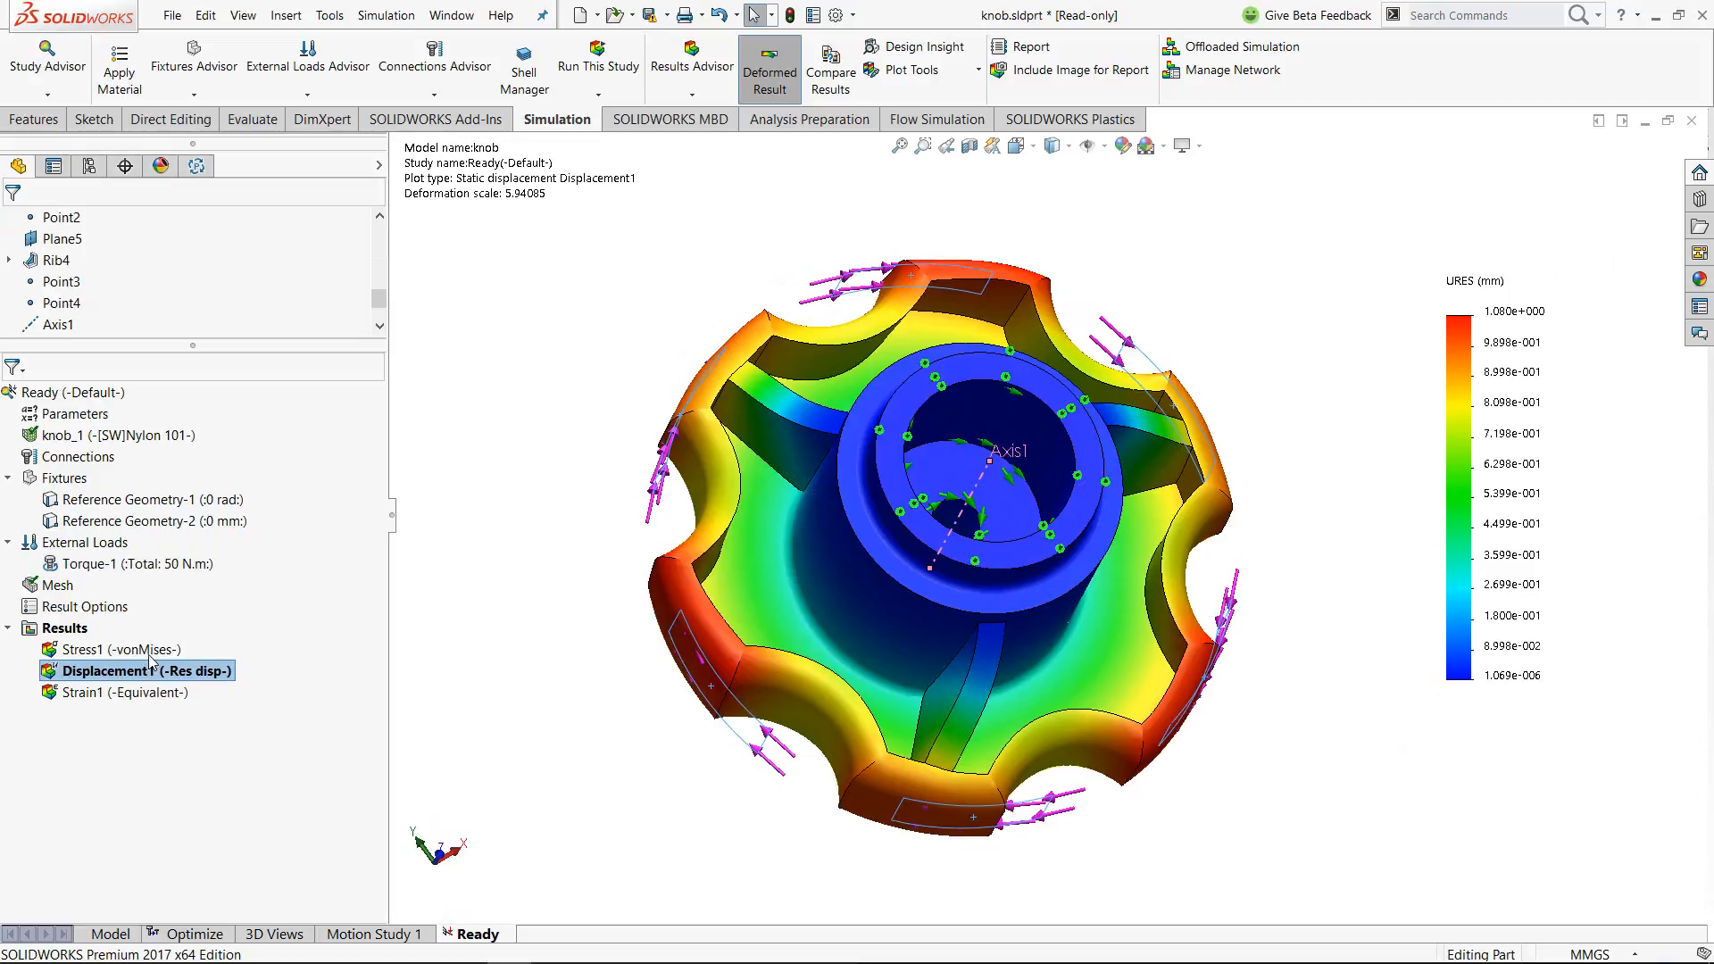
{"action": "double_click", "coordinate": [93, 648]}
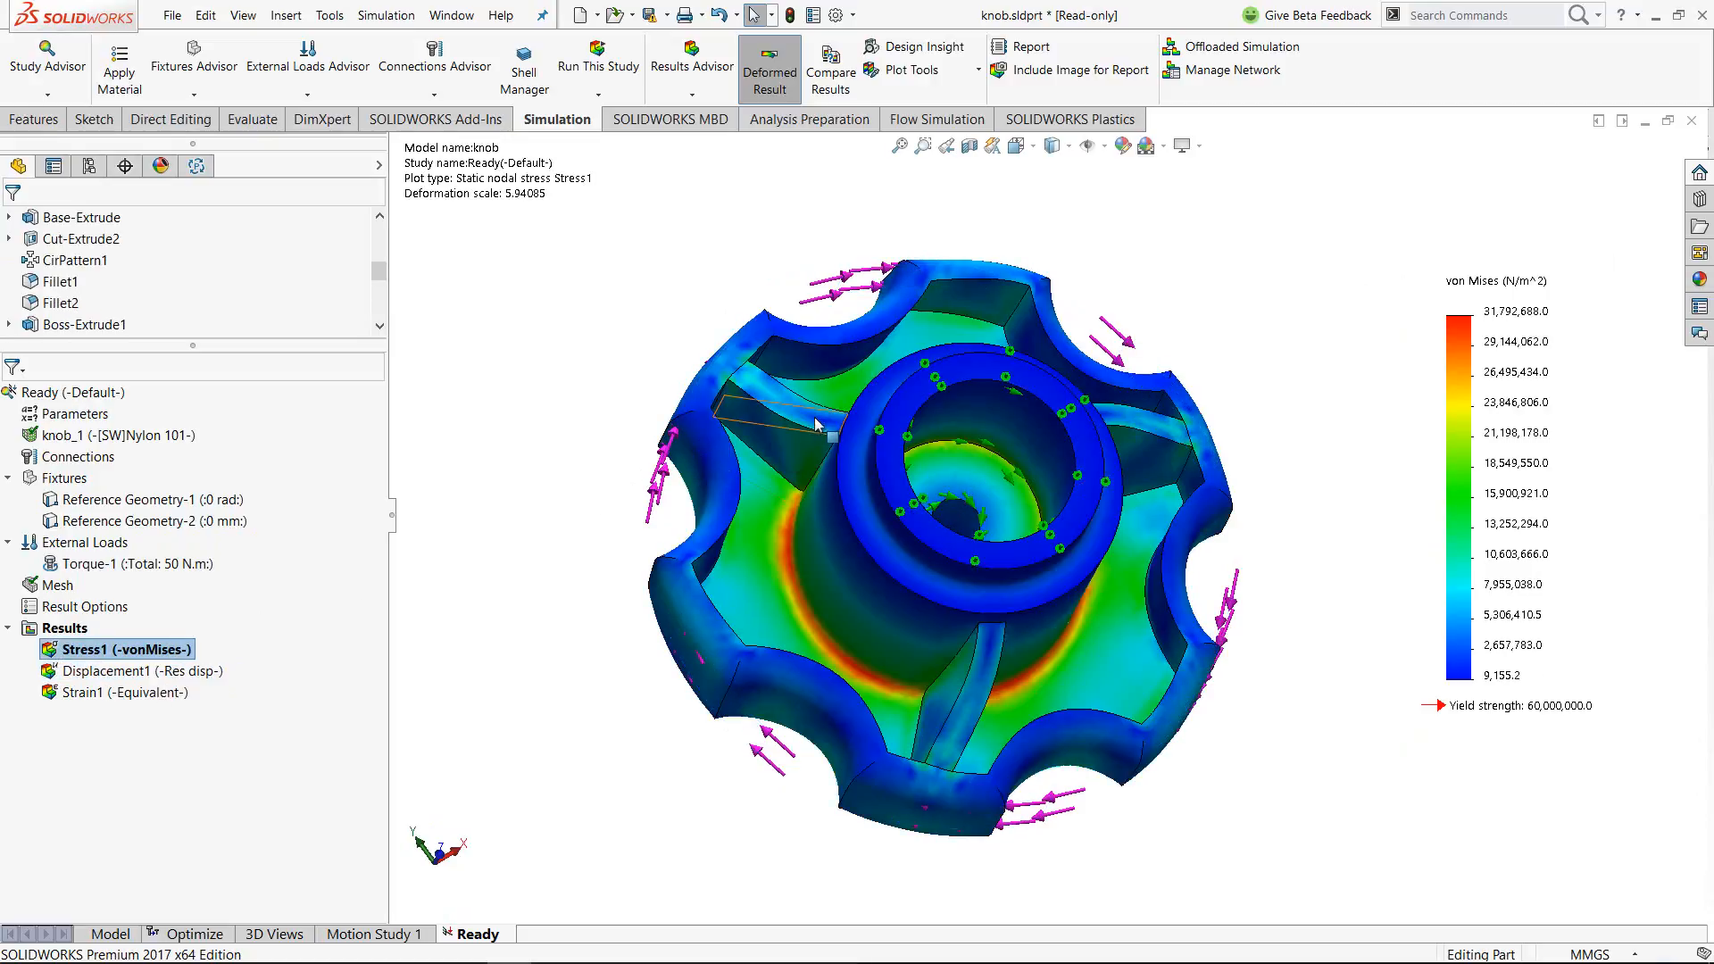
{"action": "mouse_move", "coordinate": [818, 438]}
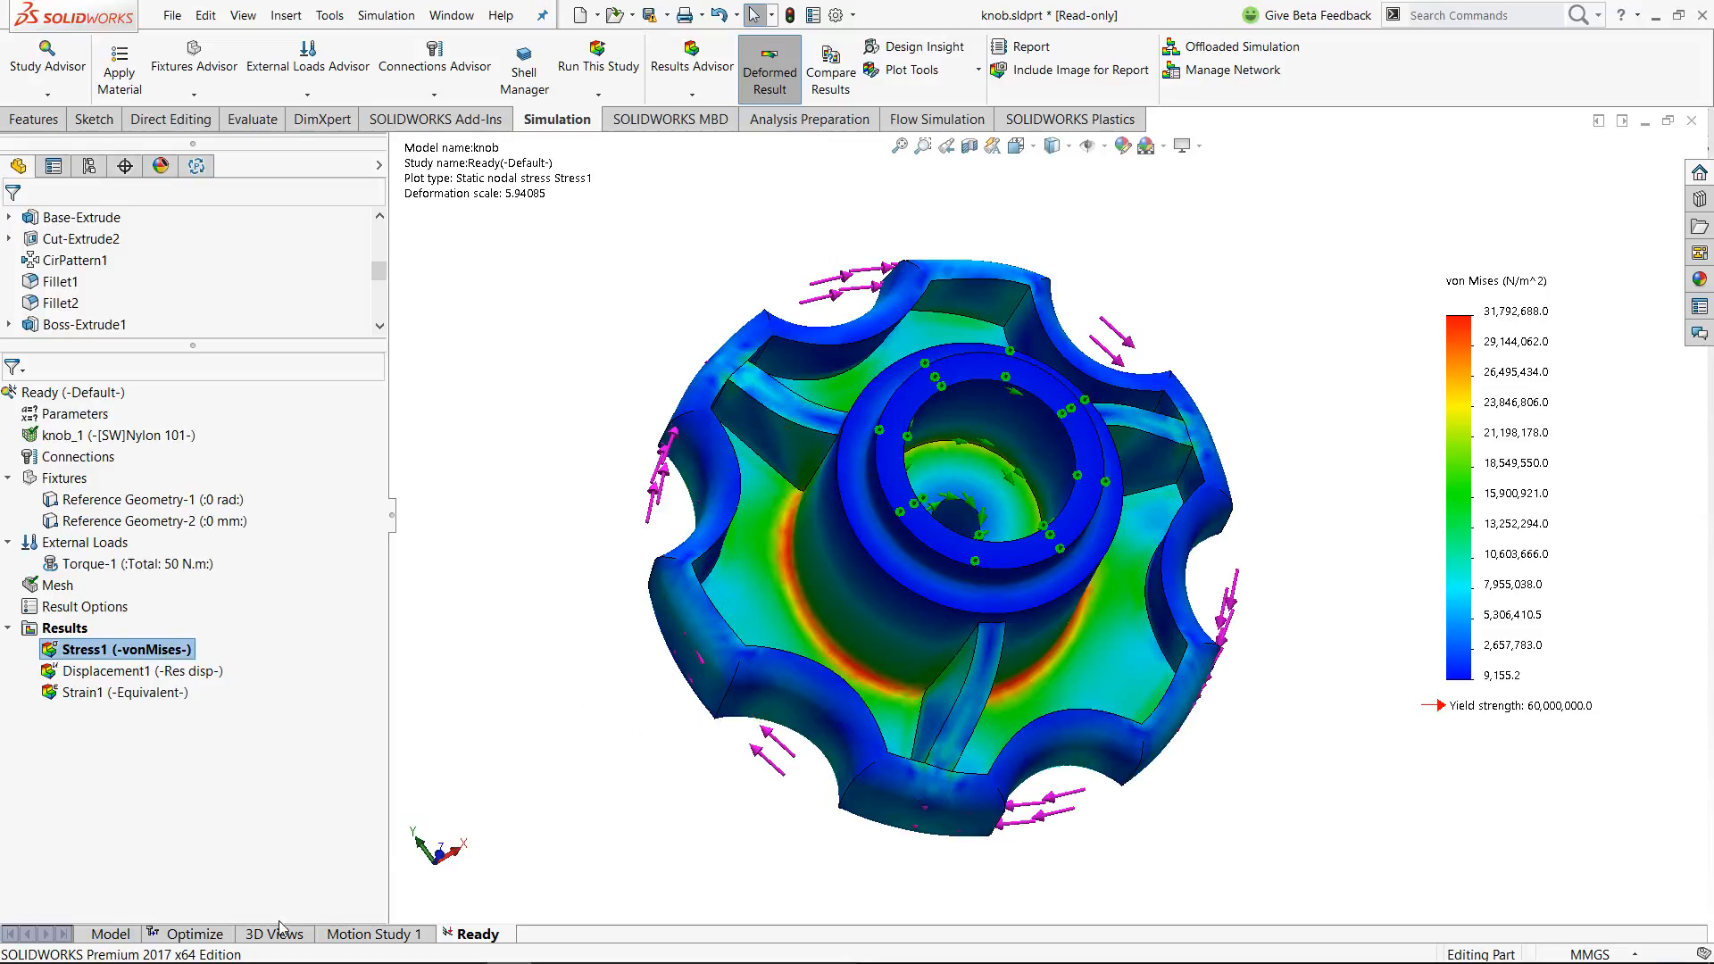
{"action": "left_click", "coordinate": [193, 932]}
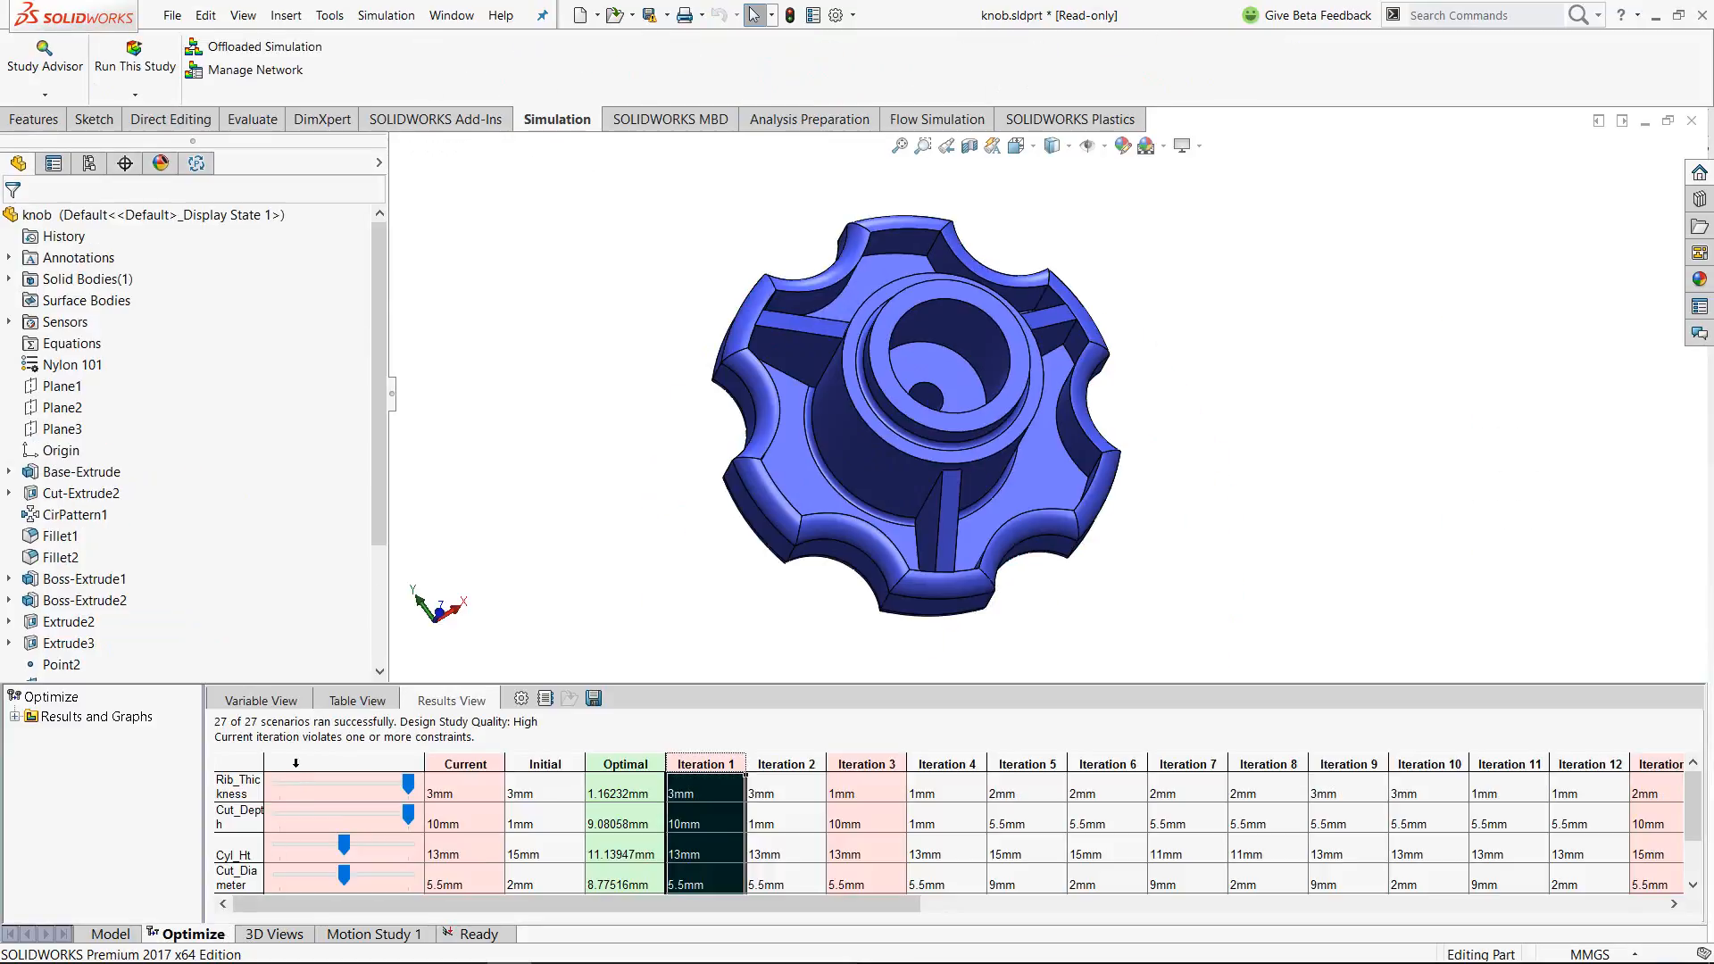
Inspect Rib_Thickness and other variable ranges, then the FOS-above-2 constraint and mass goal
{"action": "left_click", "coordinate": [260, 699]}
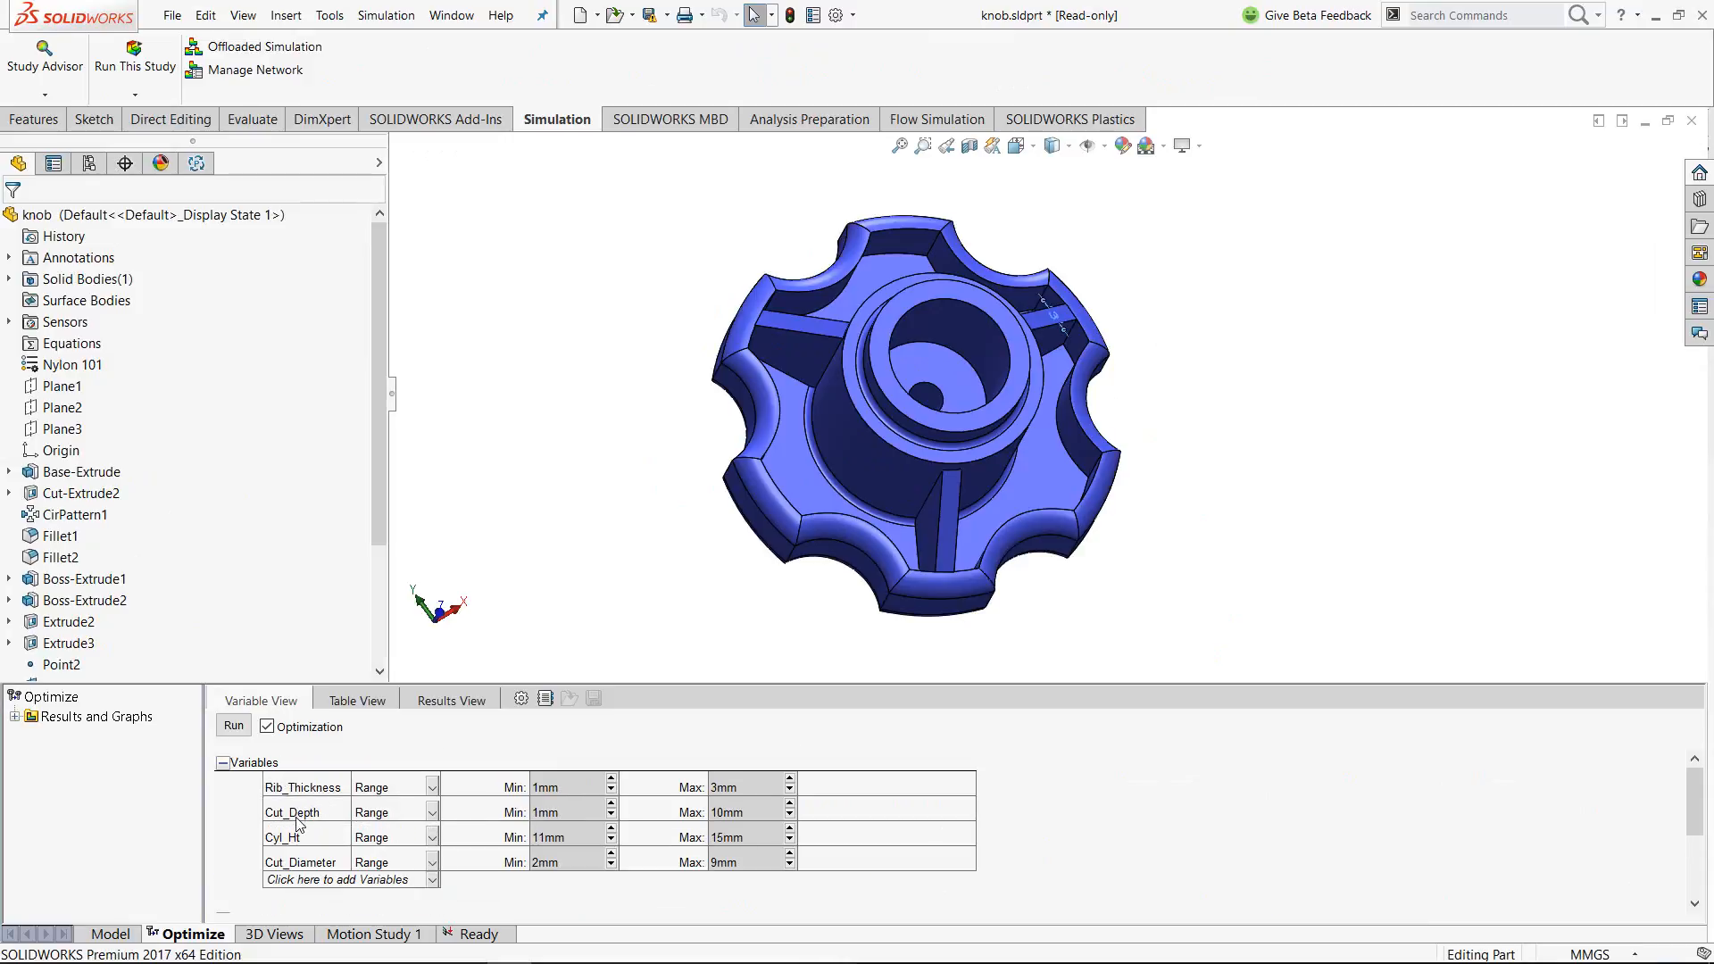
{"action": "left_click", "coordinate": [303, 811]}
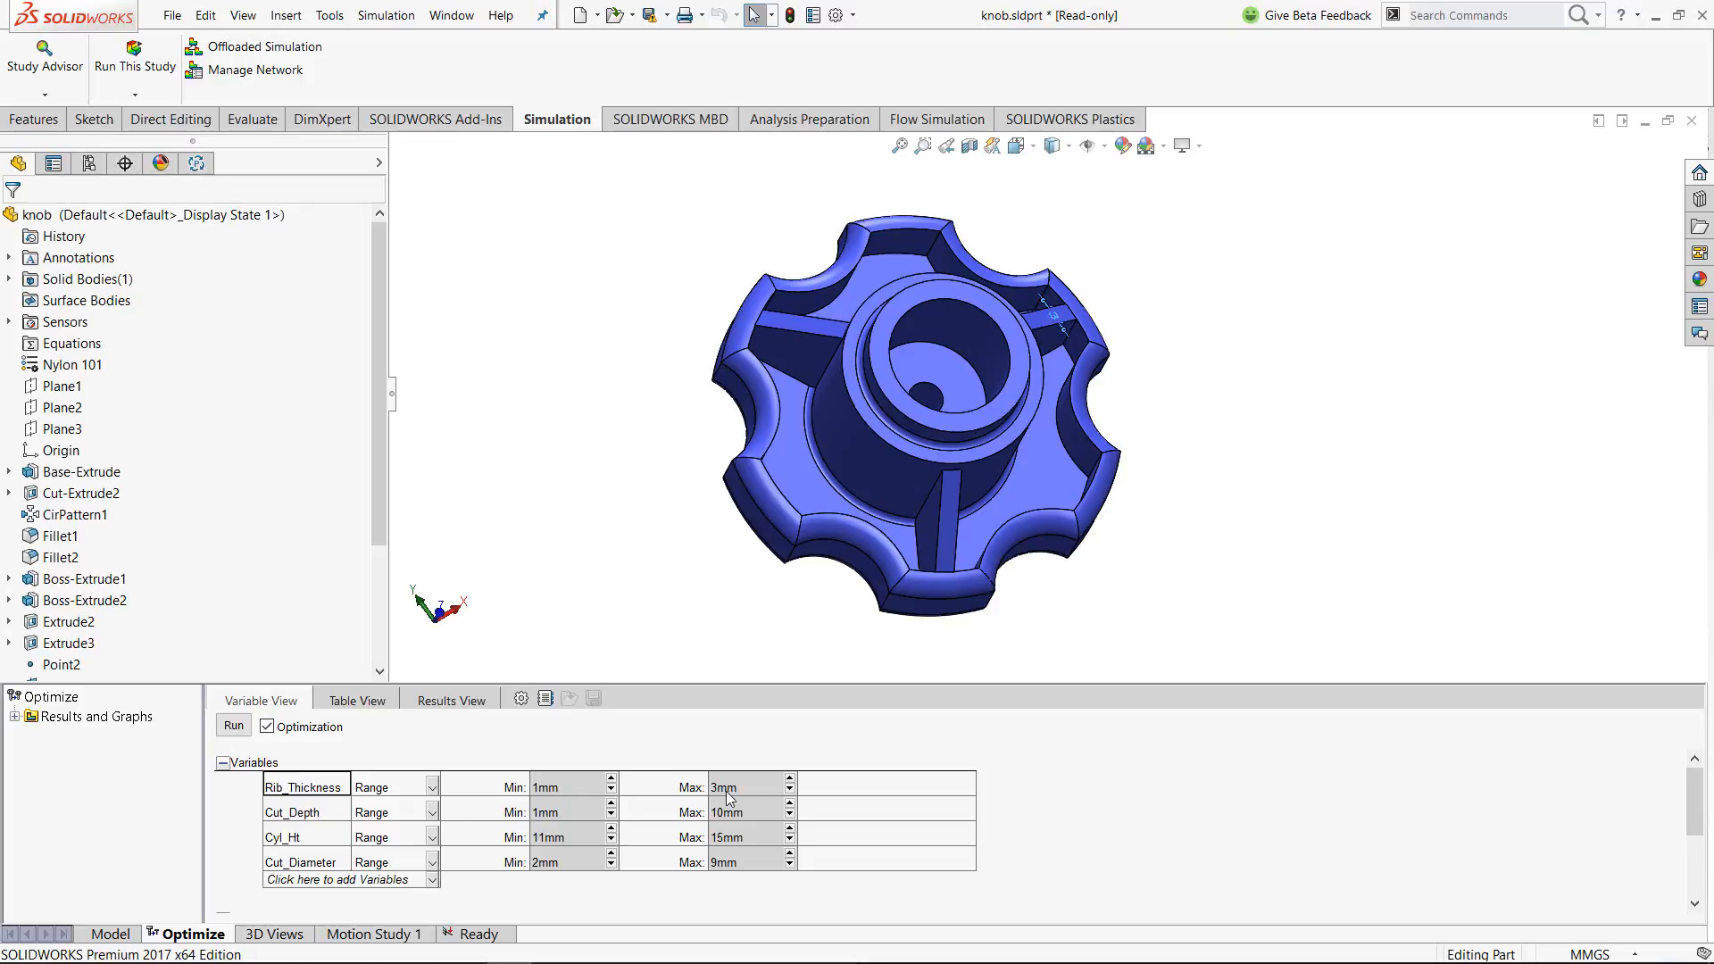
{"action": "left_click", "coordinate": [306, 811]}
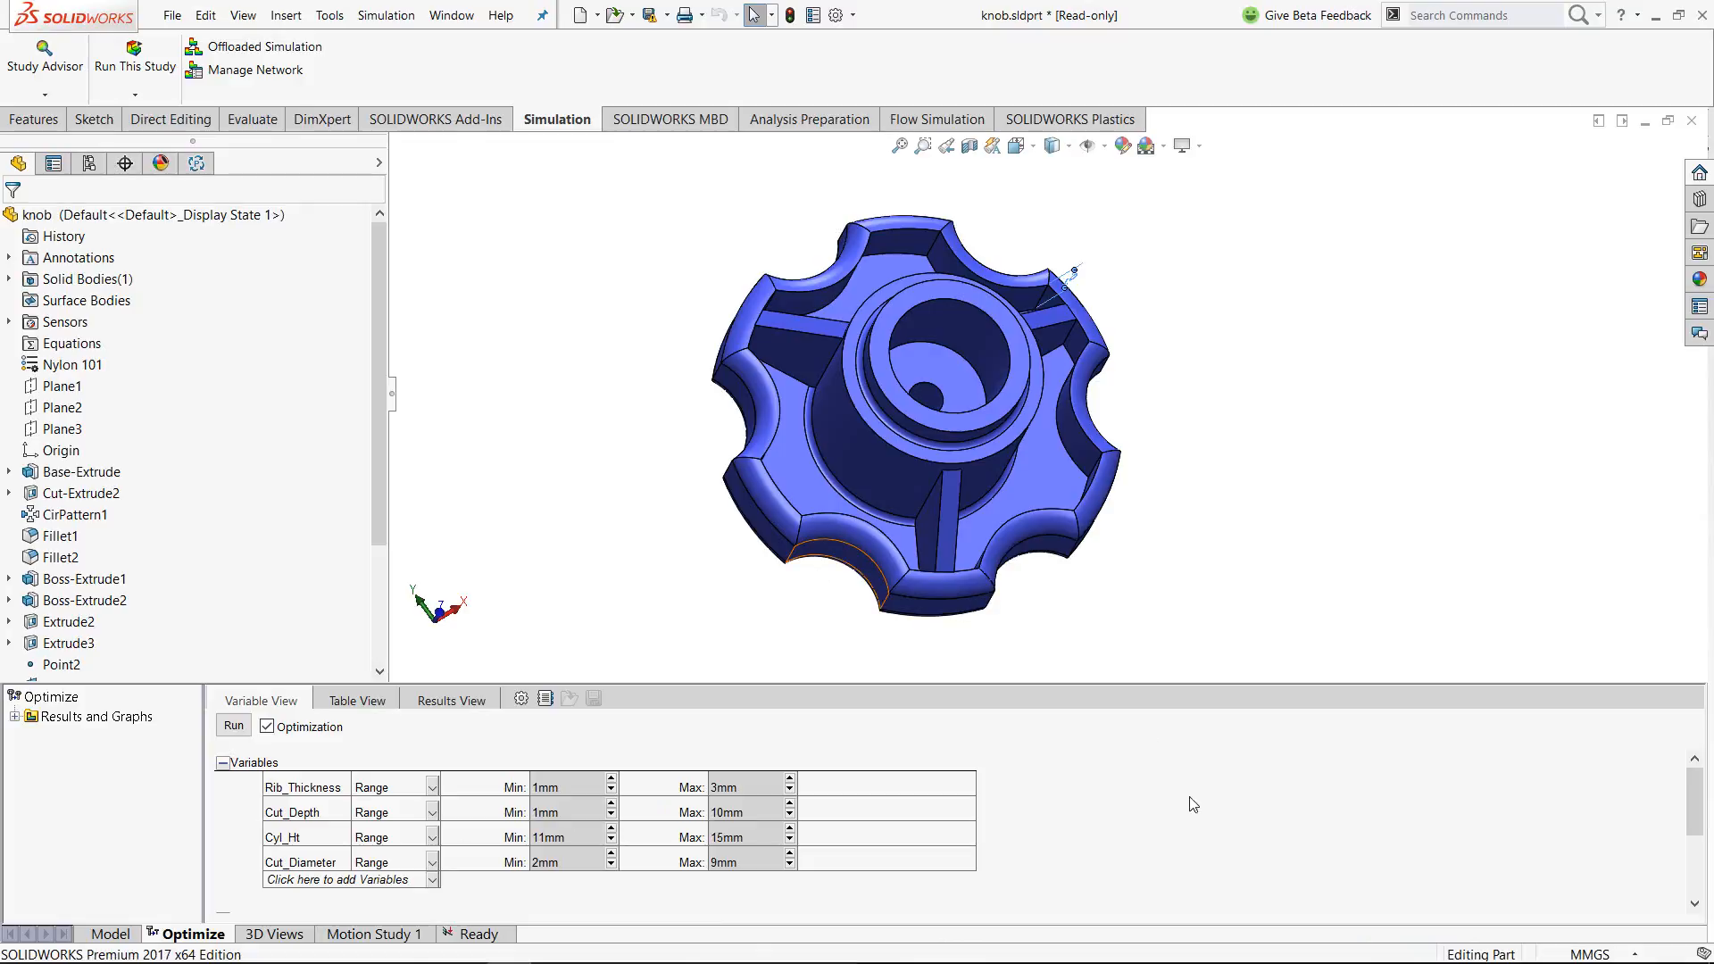
{"action": "mouse_move", "coordinate": [1126, 847]}
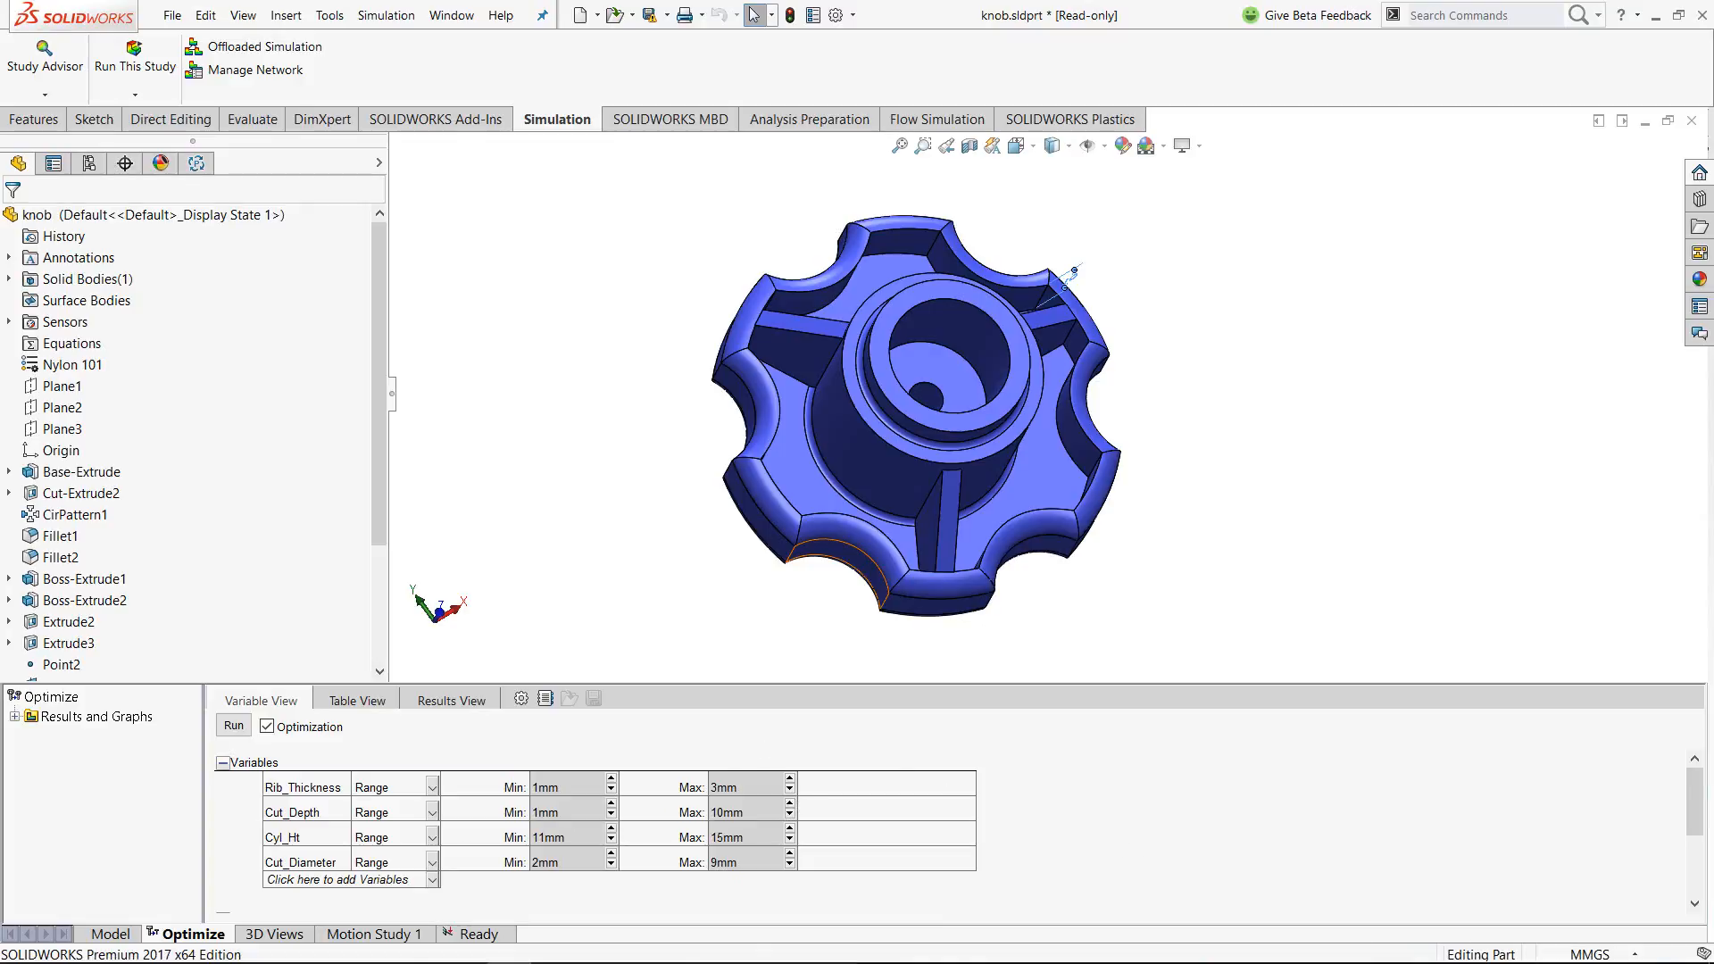
{"action": "scroll", "scroll_direction": "down", "scroll_amount": 3}
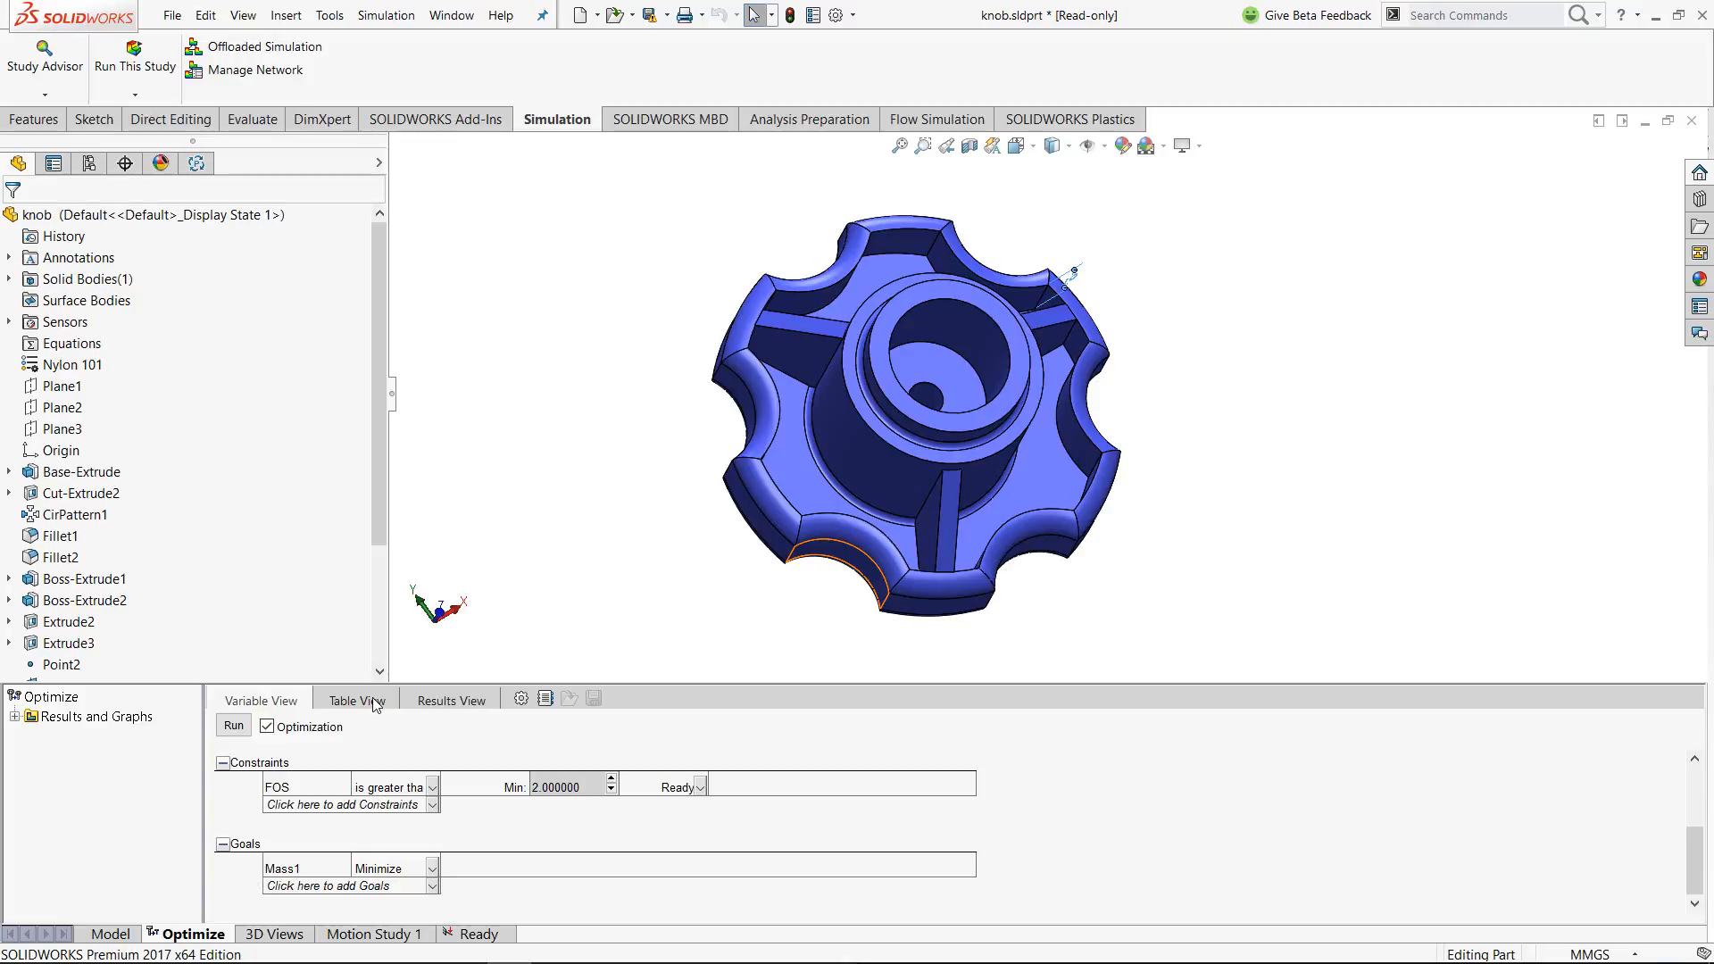
Switch from Table View to Results View of the iterations
{"action": "left_click", "coordinate": [356, 701]}
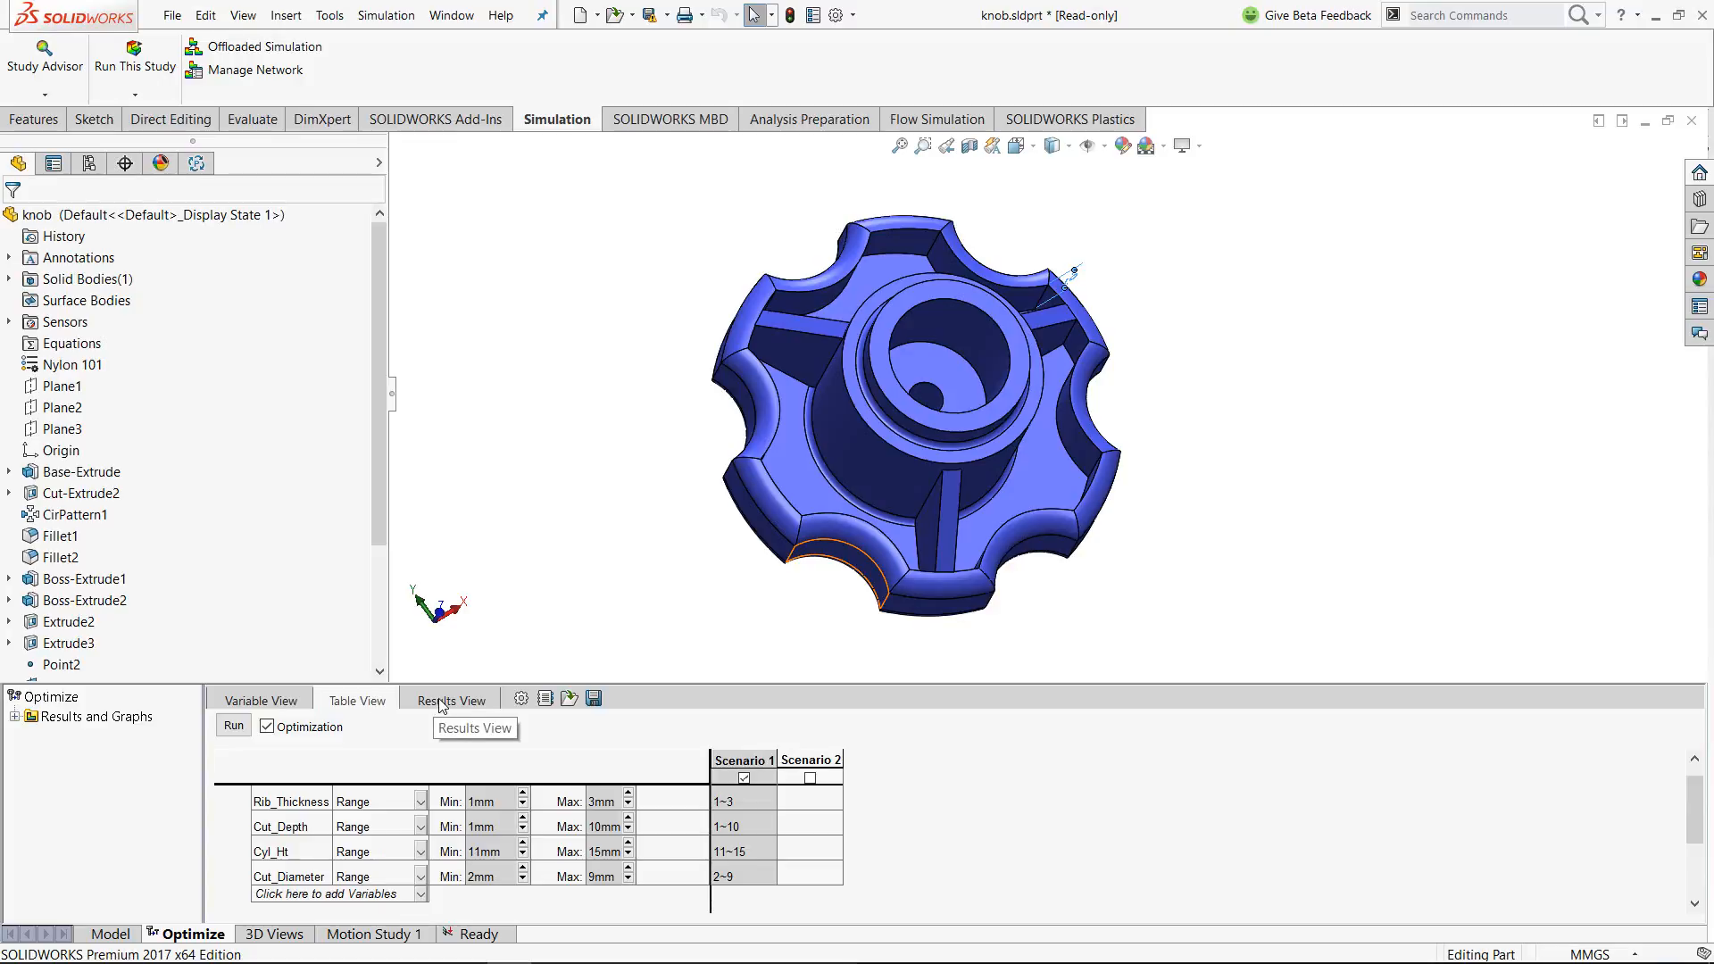
{"action": "left_click", "coordinate": [452, 700]}
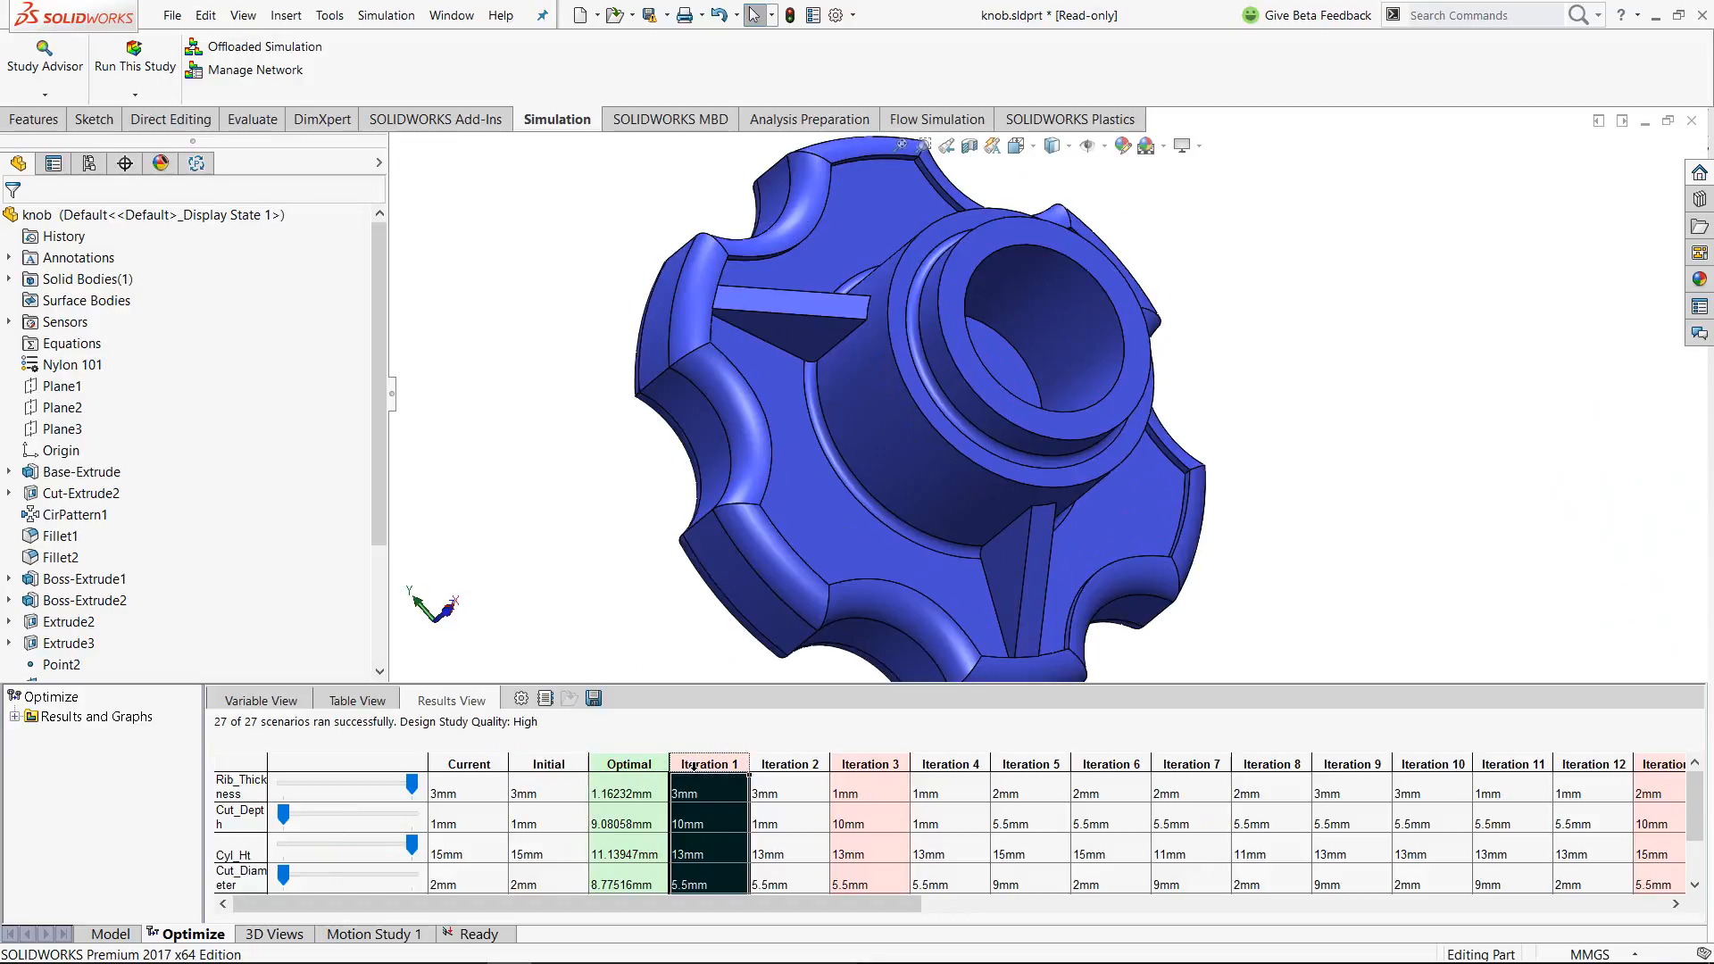
Apply Iteration 2, 4 and 5 dimensions to the knob in turn
{"action": "left_click", "coordinate": [788, 763]}
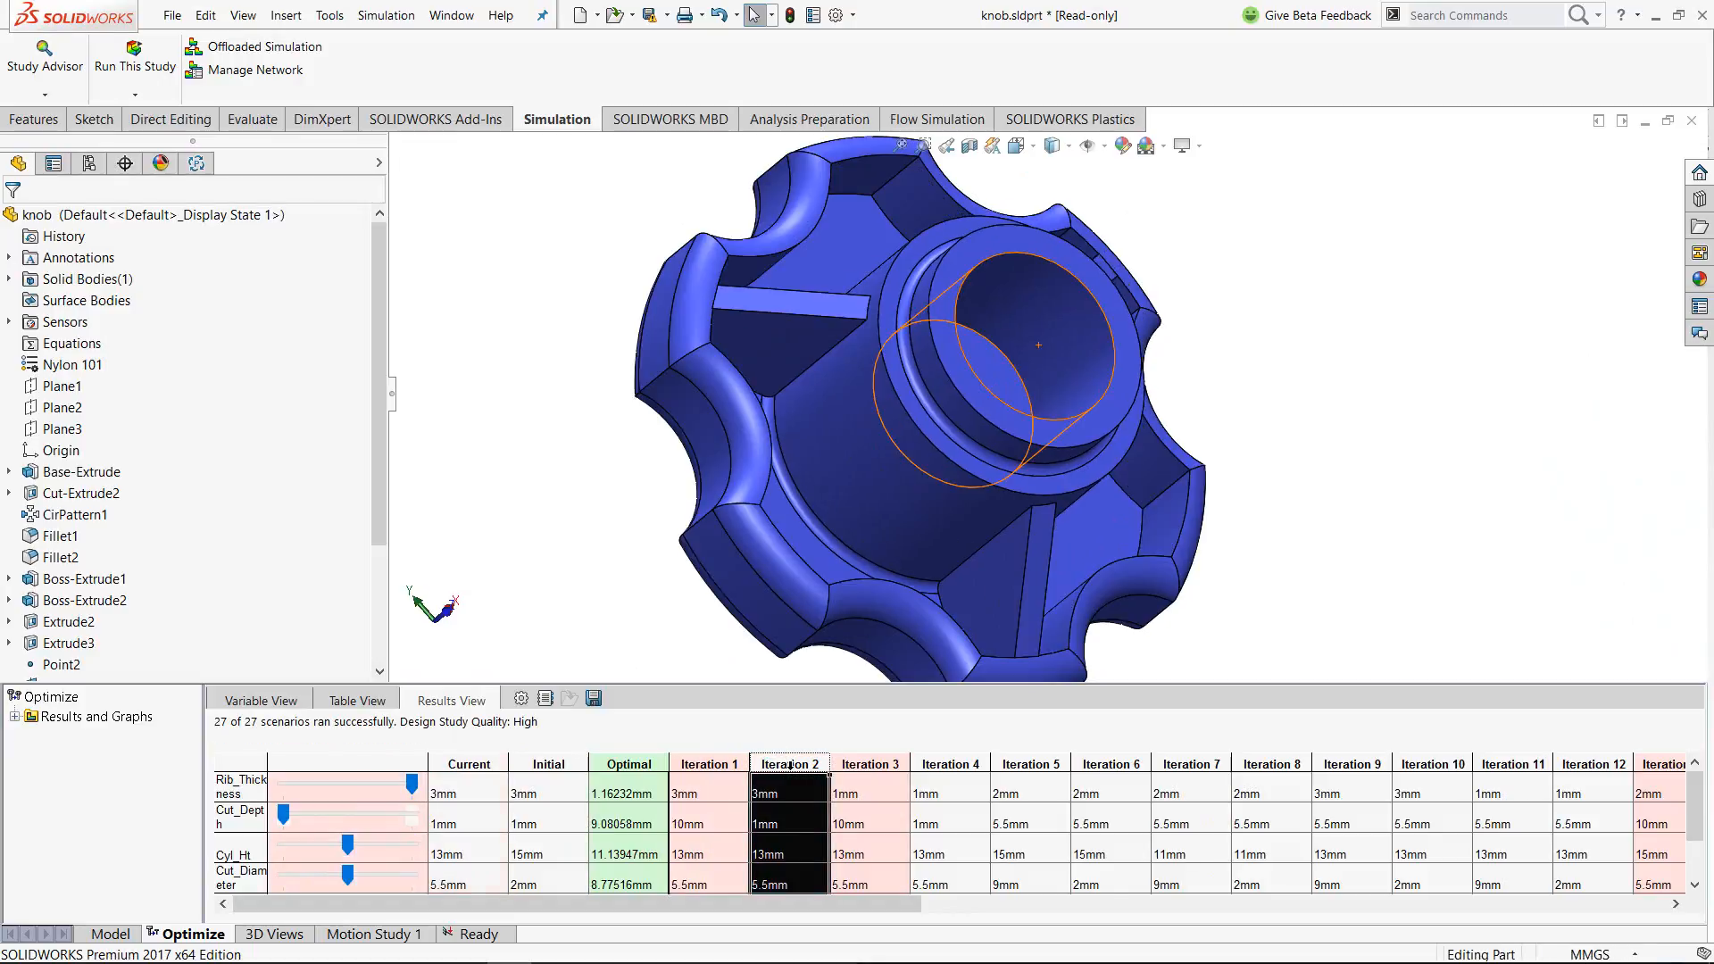
{"action": "left_click", "coordinate": [948, 763]}
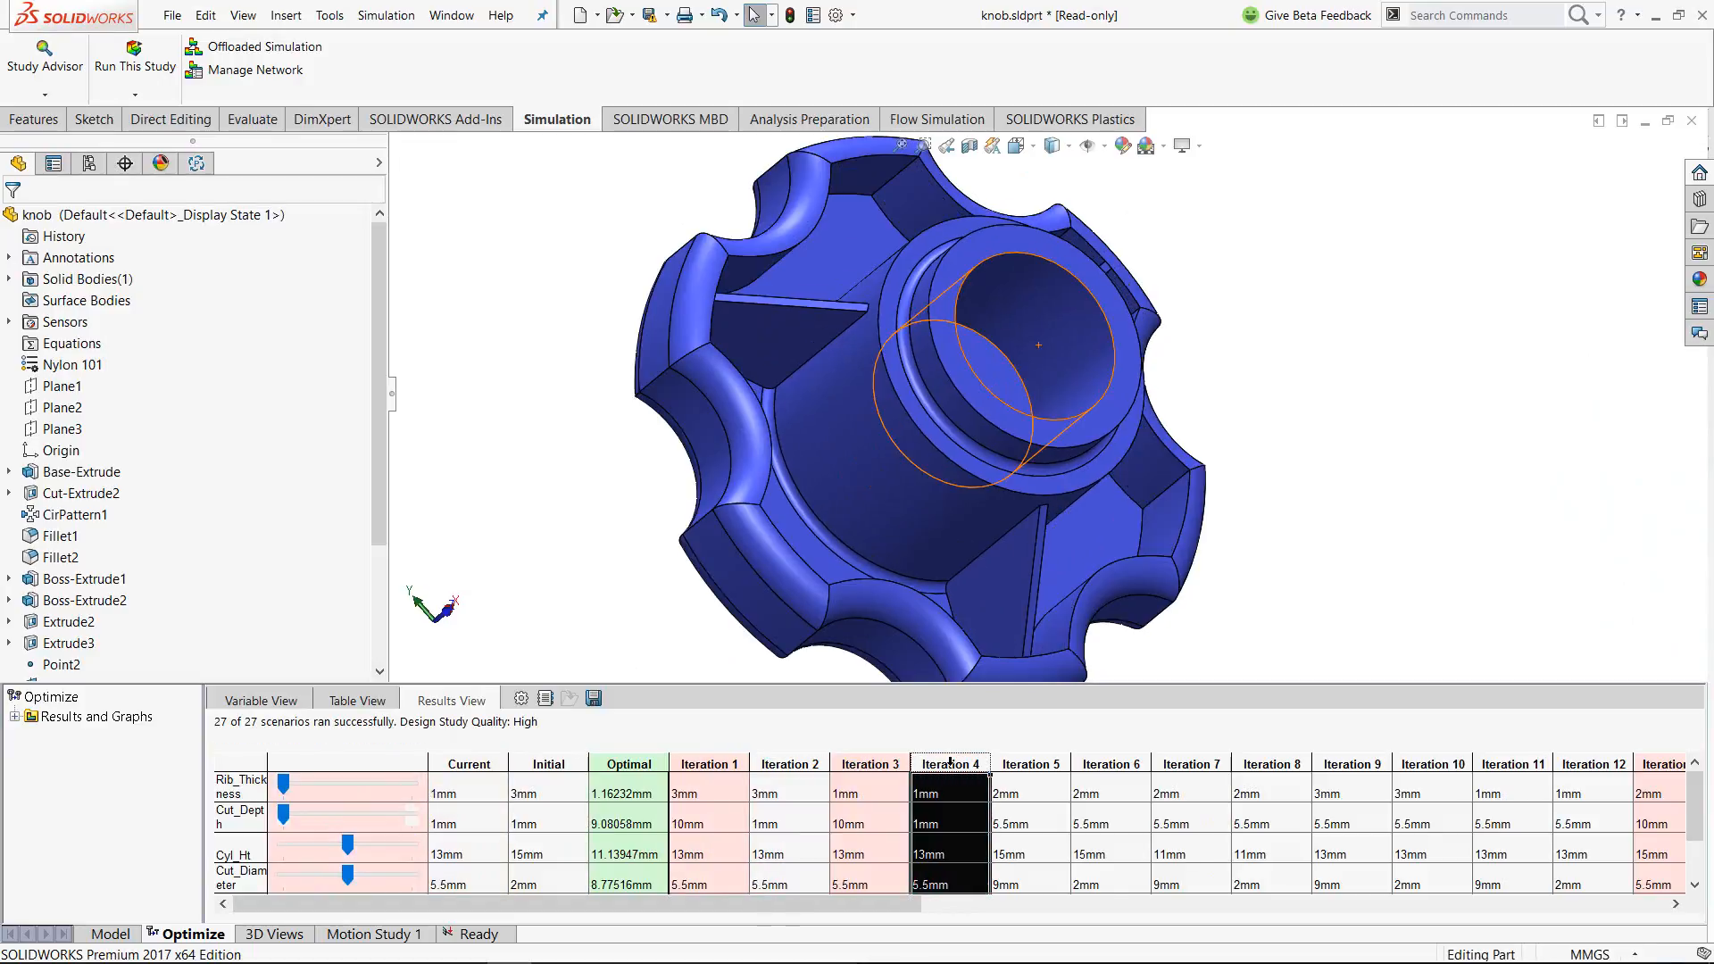
{"action": "left_click", "coordinate": [1027, 763]}
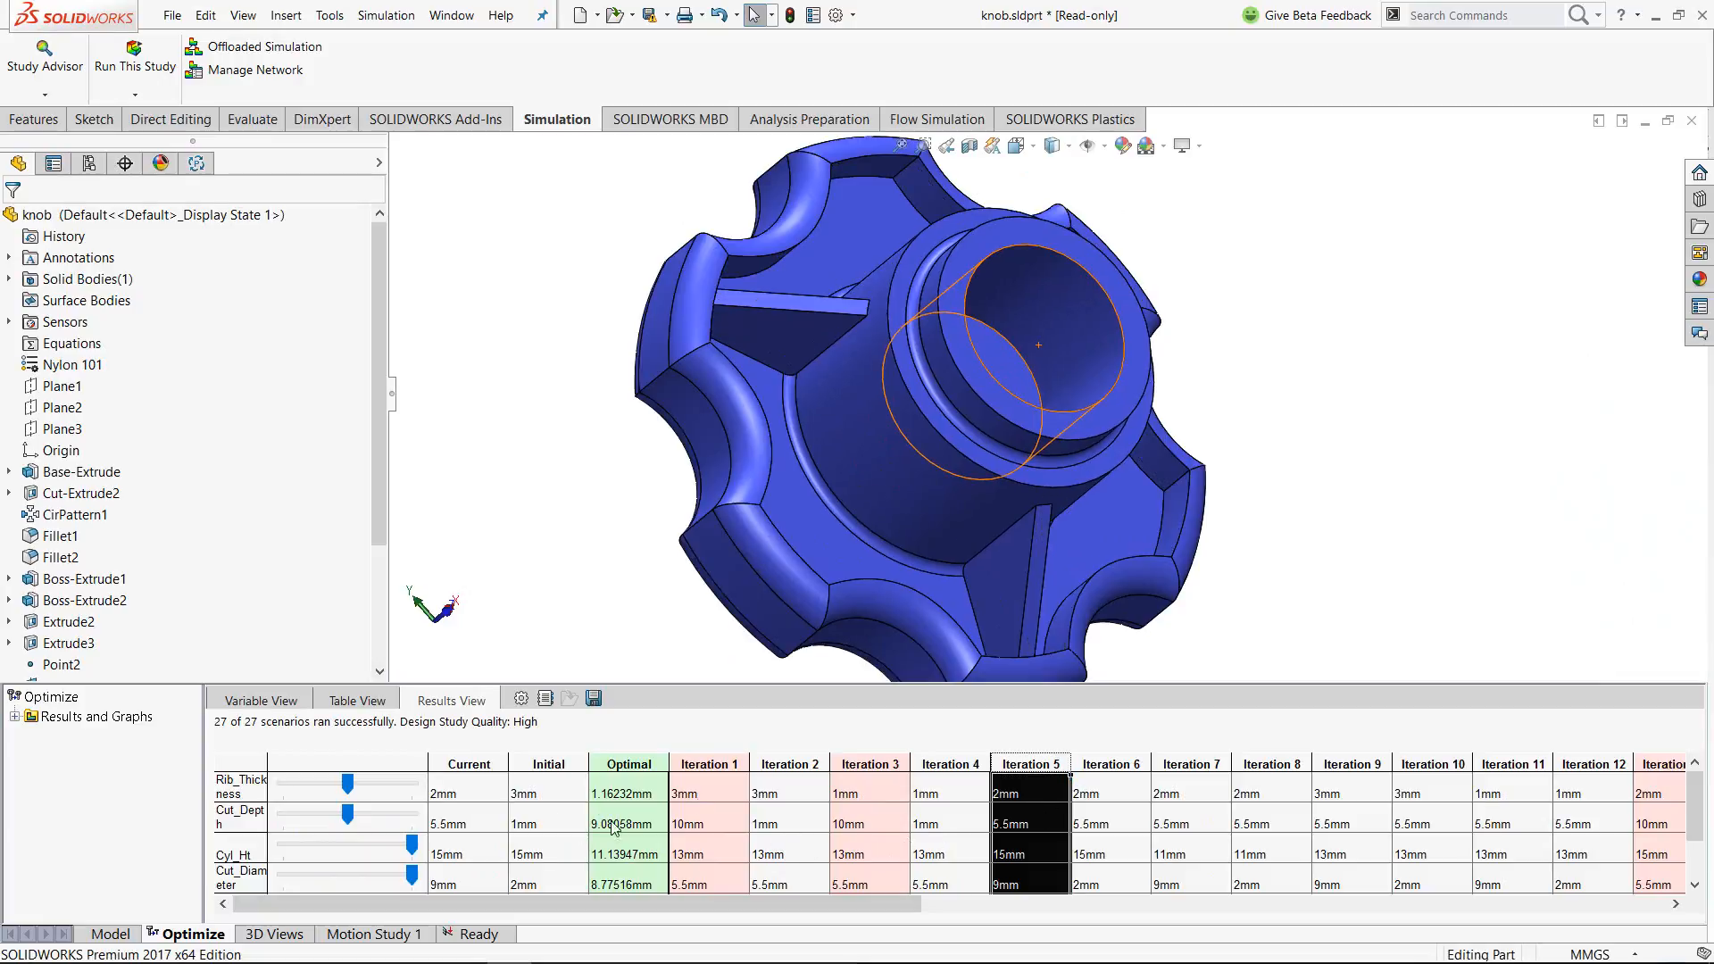
{"action": "mouse_move", "coordinate": [875, 794]}
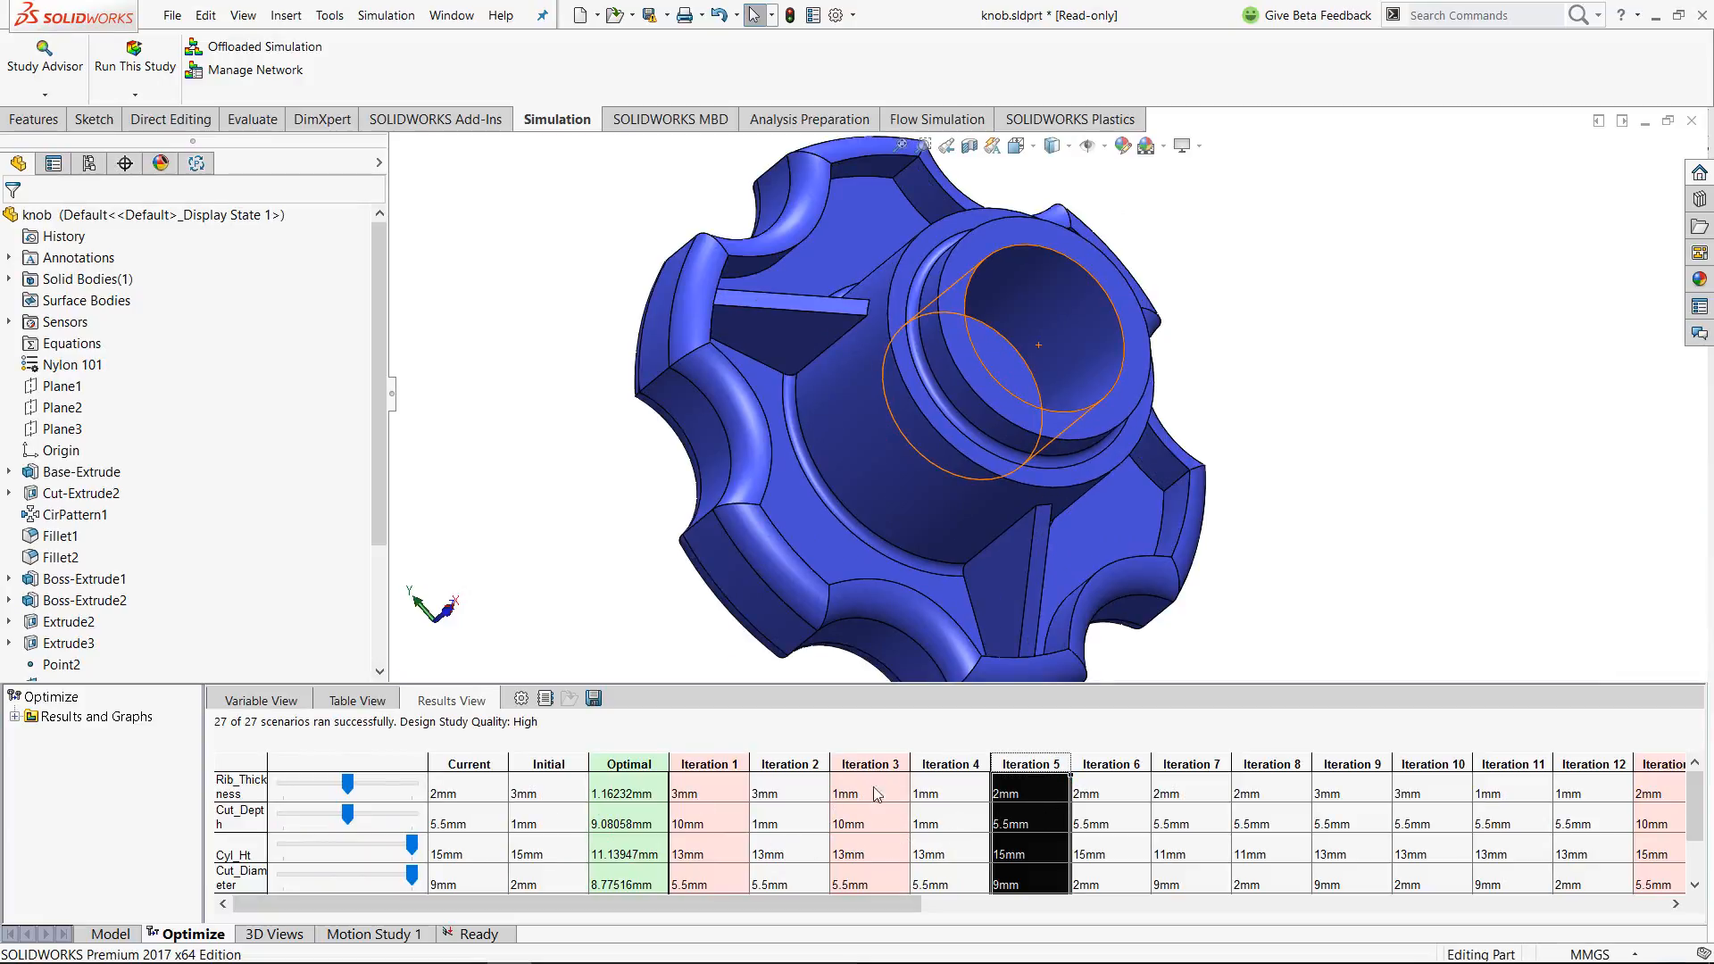
{"action": "mouse_move", "coordinate": [1205, 822]}
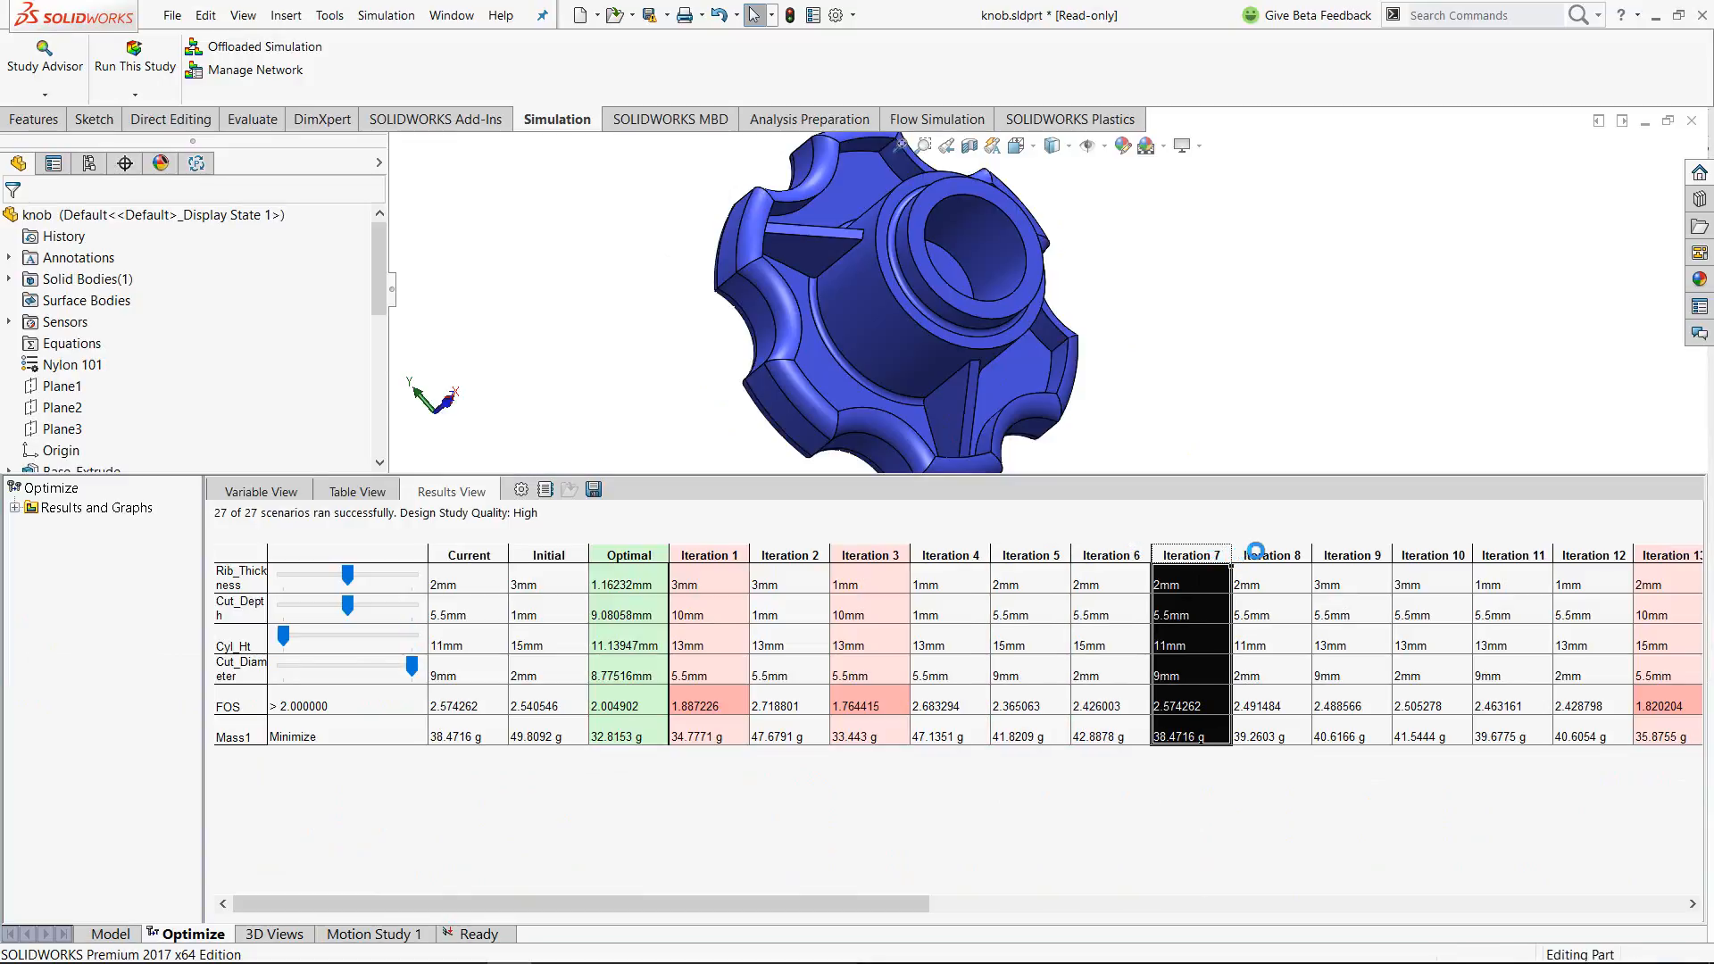
Apply Iteration 12 dimensions, then the Initial design, comparing FOS and mass
{"action": "left_click", "coordinate": [1592, 555]}
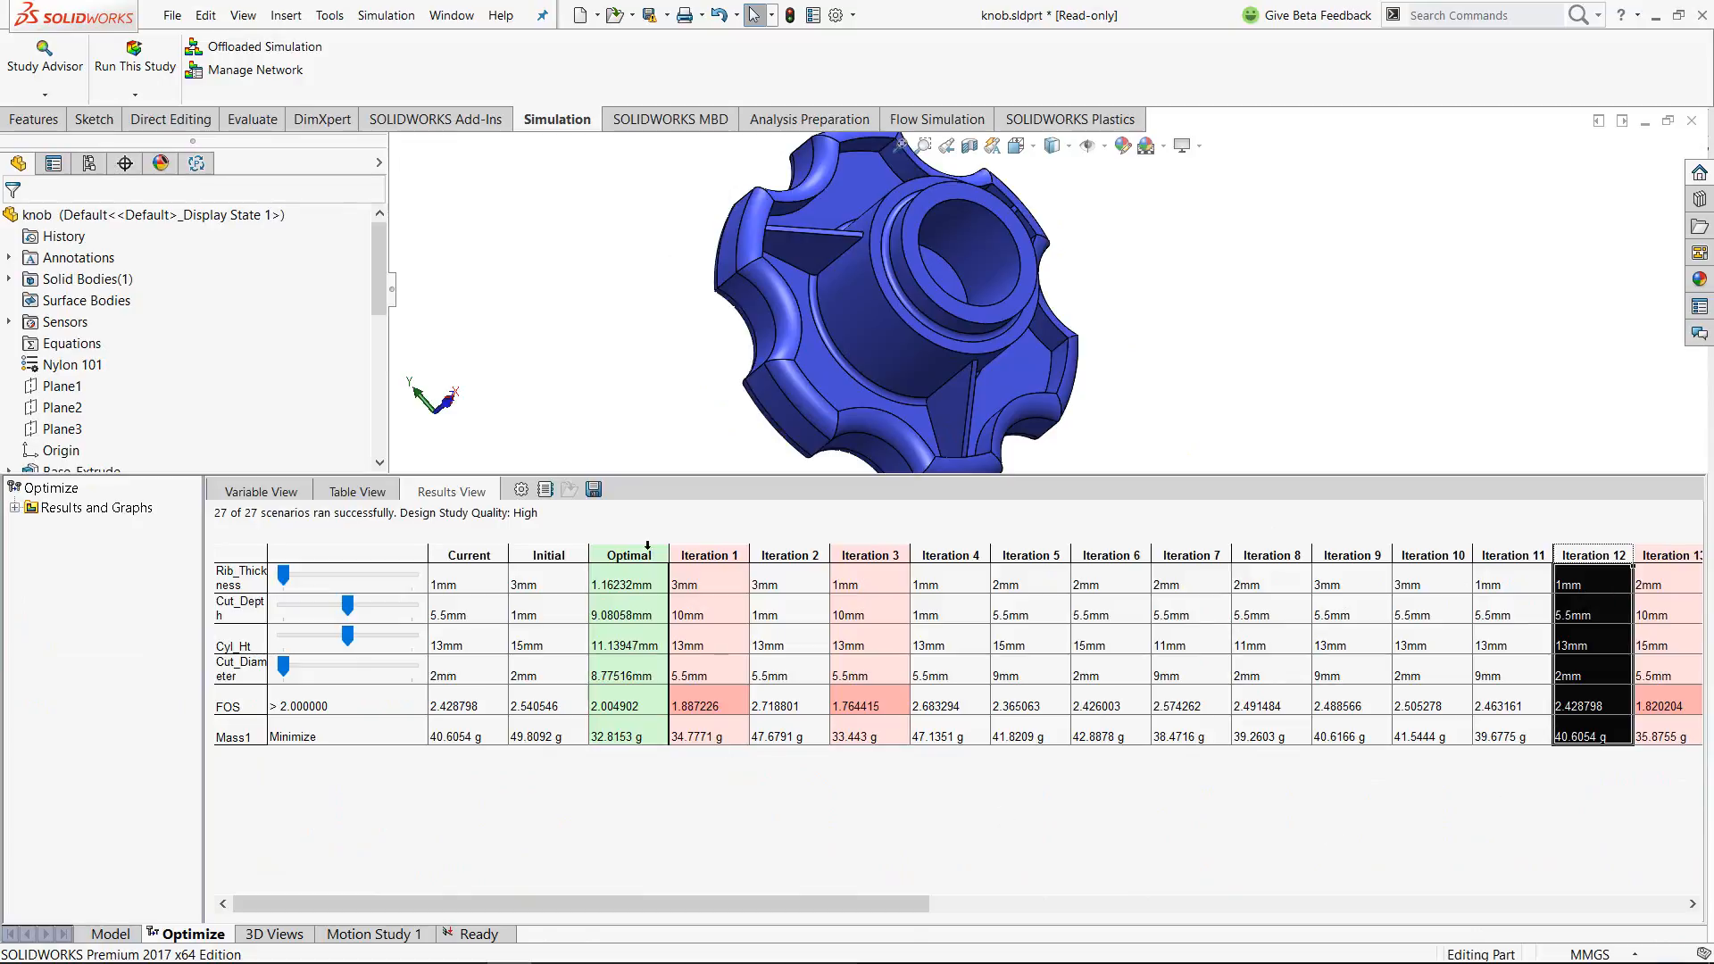
{"action": "left_click", "coordinate": [546, 554]}
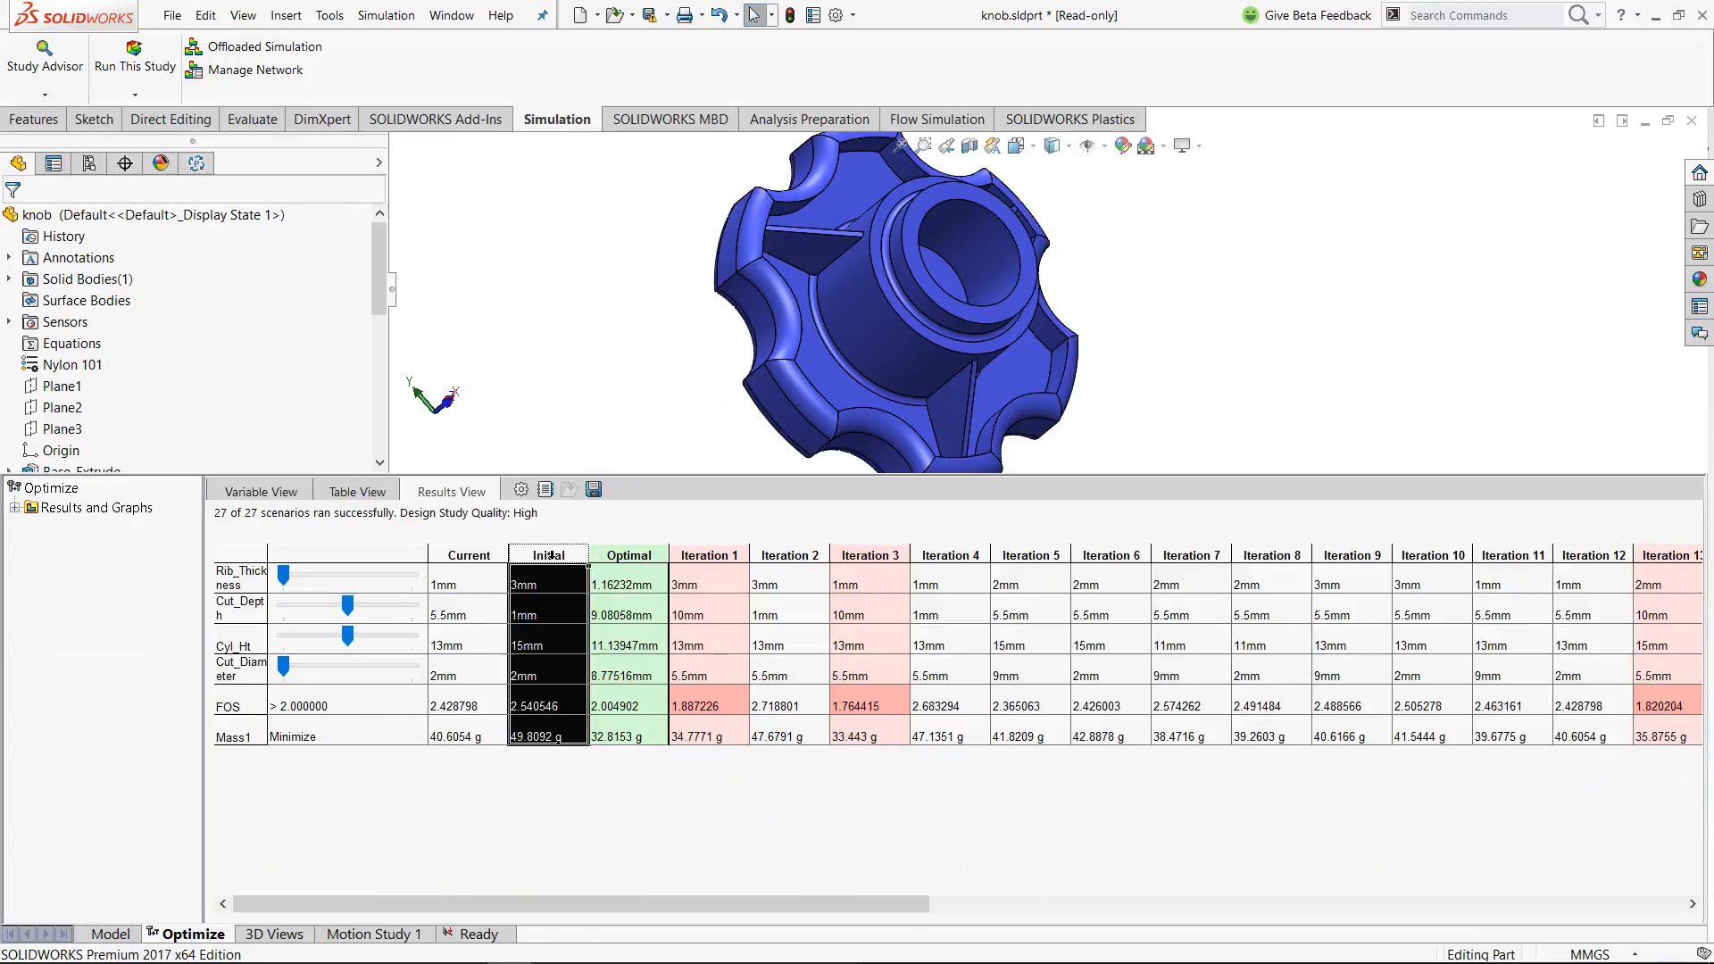